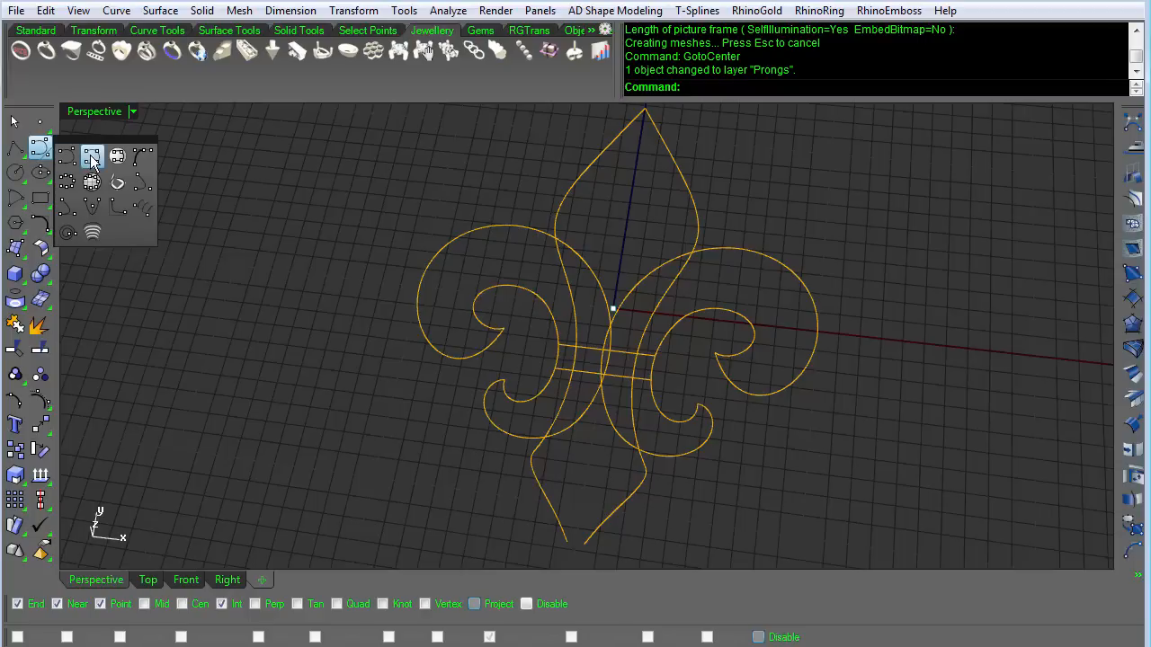
pyautogui.moveTo(94, 183)
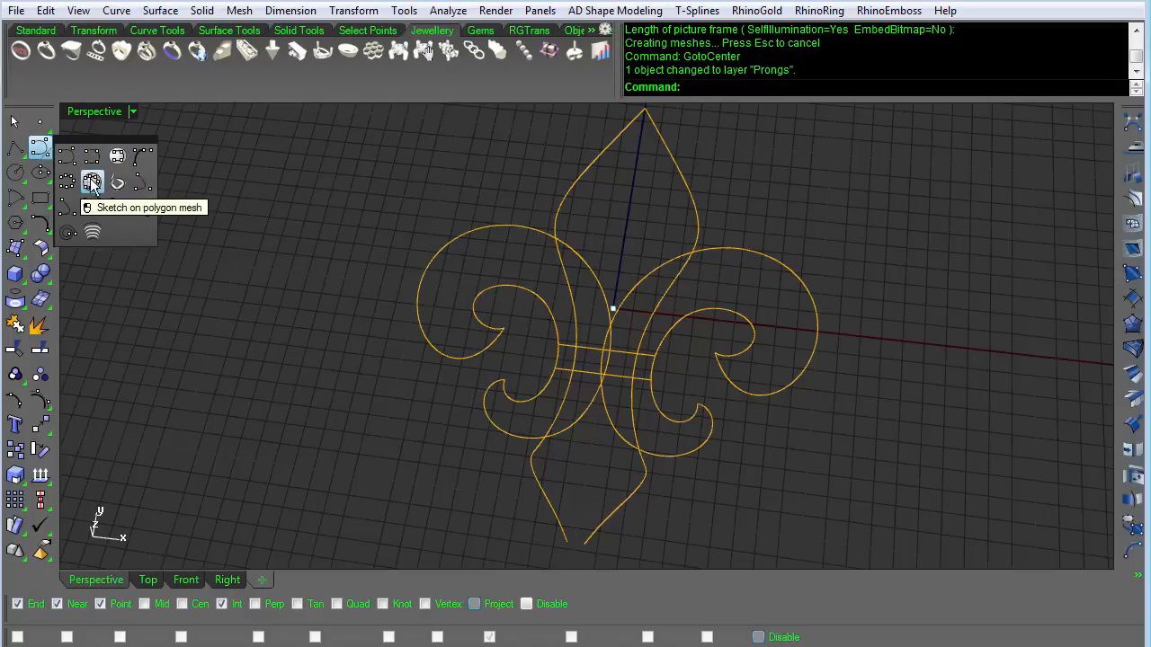
# Freehand-sketch arched prong profile curves beside the outline and delete an unwanted stroke.
pyautogui.click(94, 181)
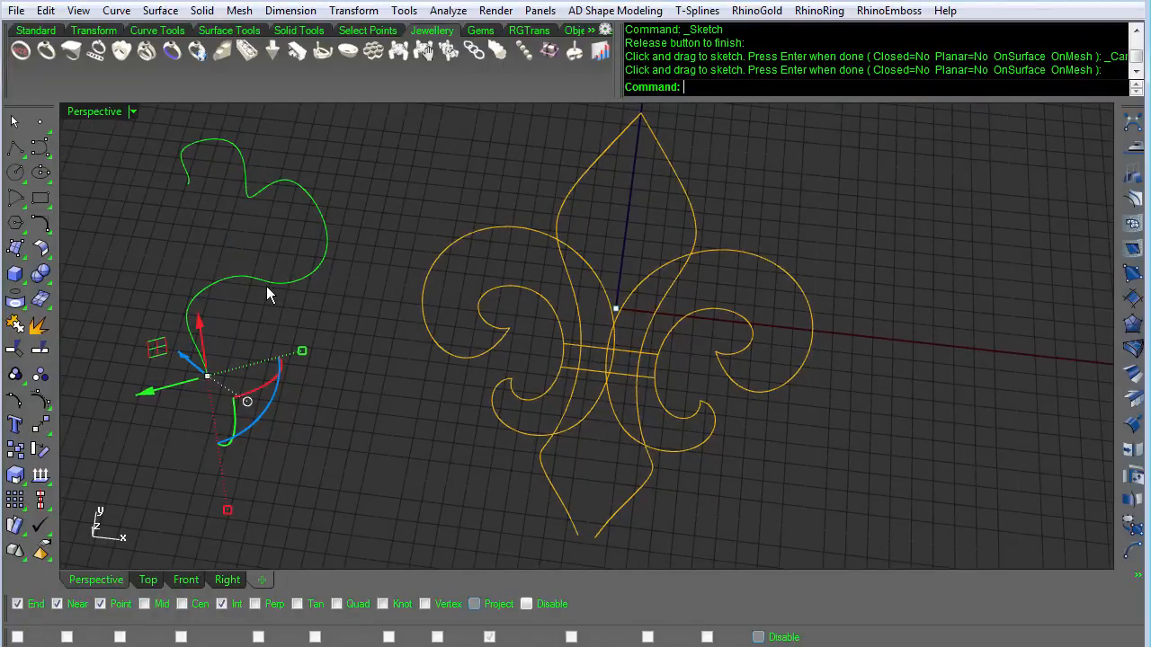
pyautogui.press('Delete')
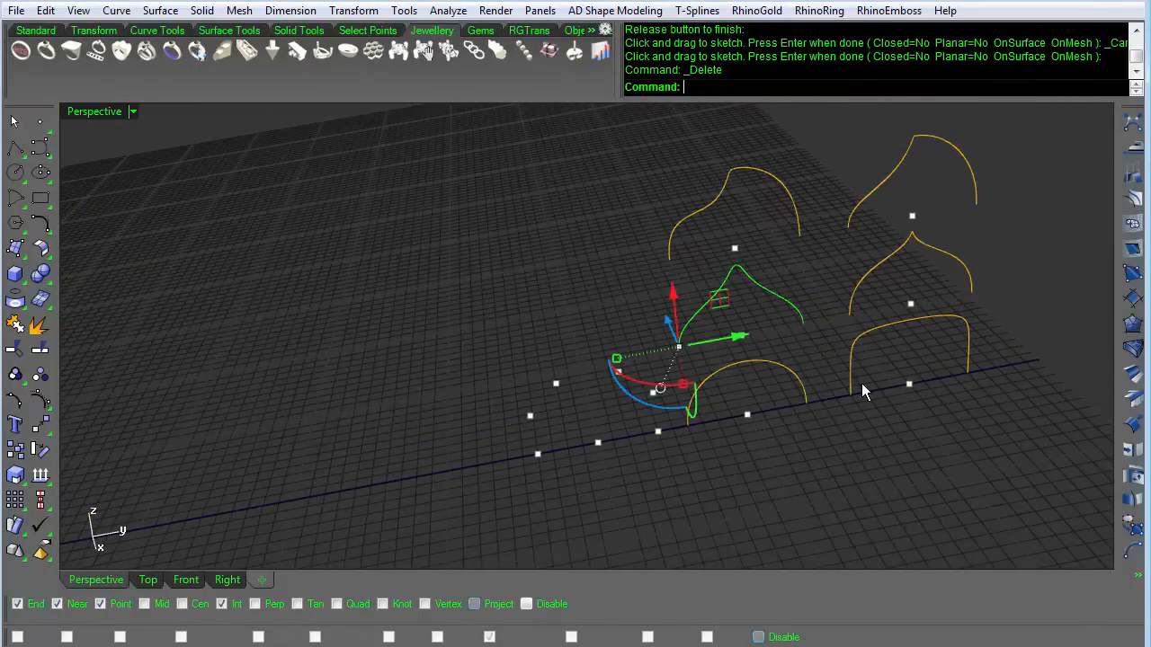
pyautogui.moveTo(826, 466)
pyautogui.write('Ori')
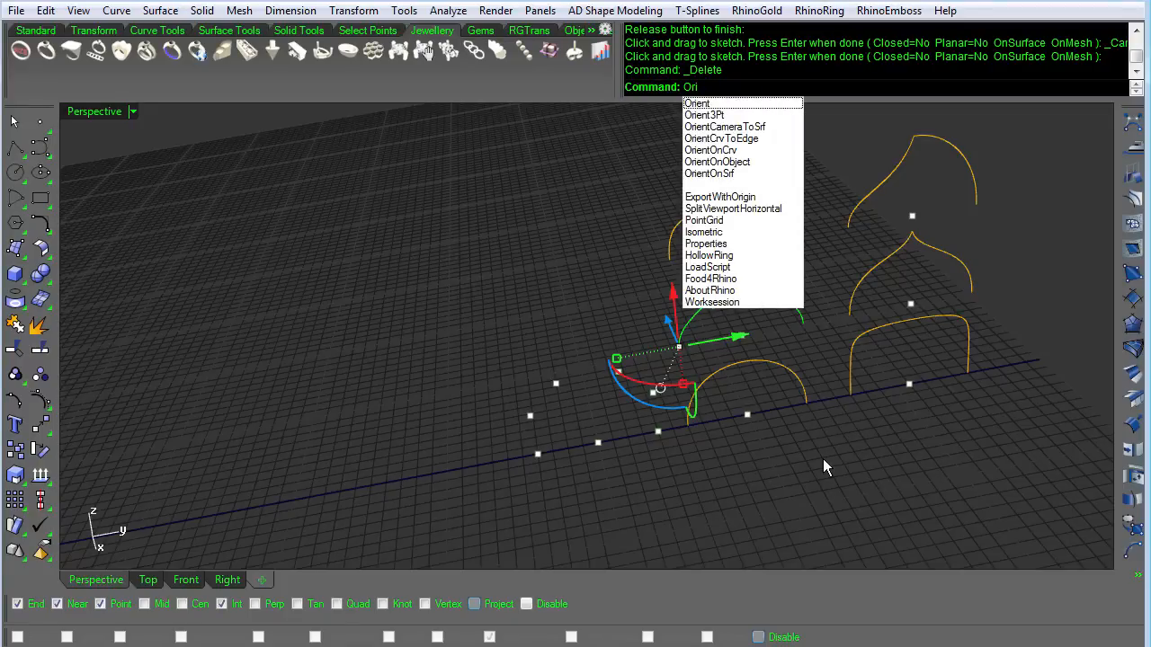
# Orient a copy of the arched profile onto the central petal's bottom tip.
pyautogui.click(698, 102)
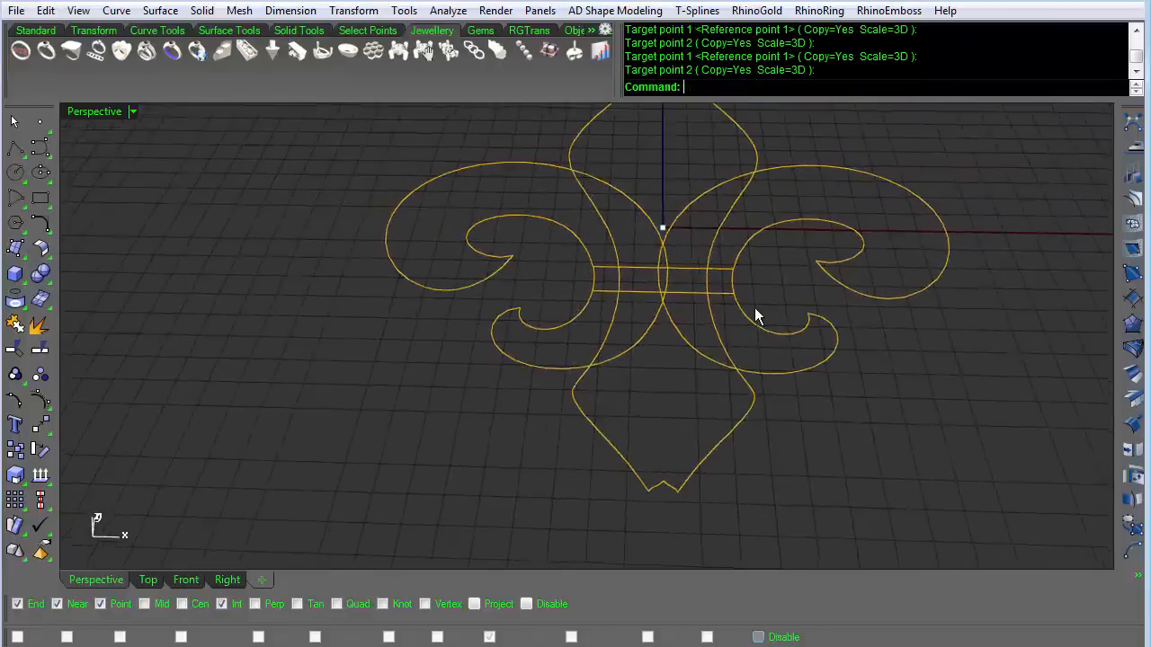
pyautogui.moveTo(755, 315); pyautogui.dragTo(746, 313)
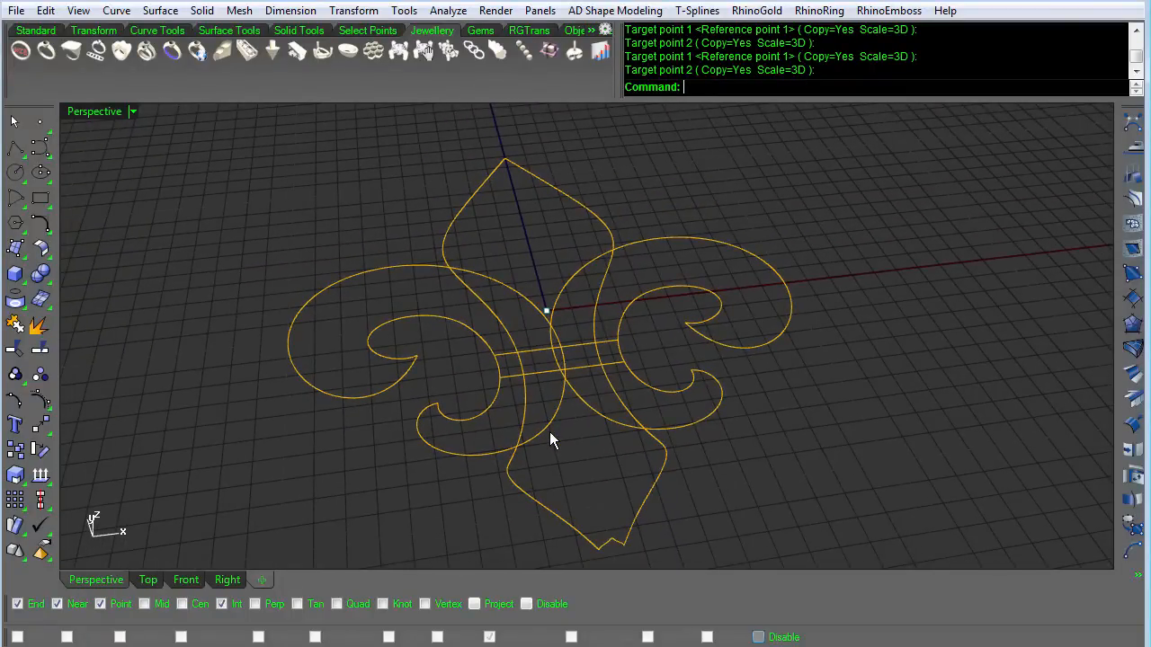
# Sweep2 the central petal surface along its two outline rails with the arched profile as cross section.
pyautogui.click(550, 511)
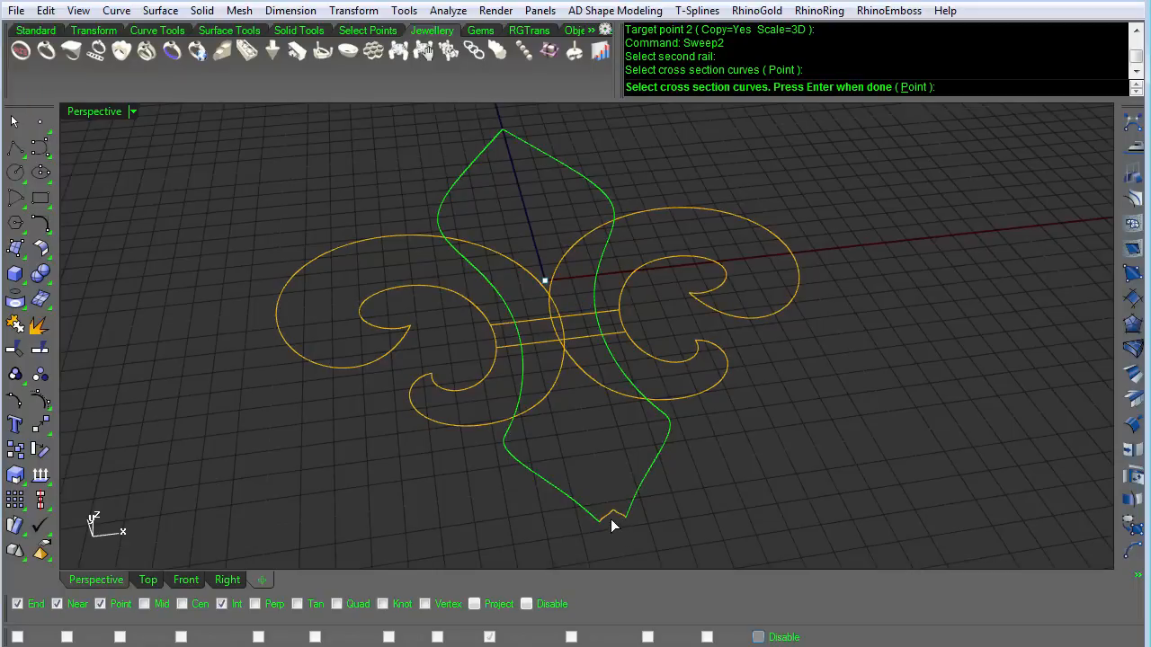
pyautogui.press('Enter')
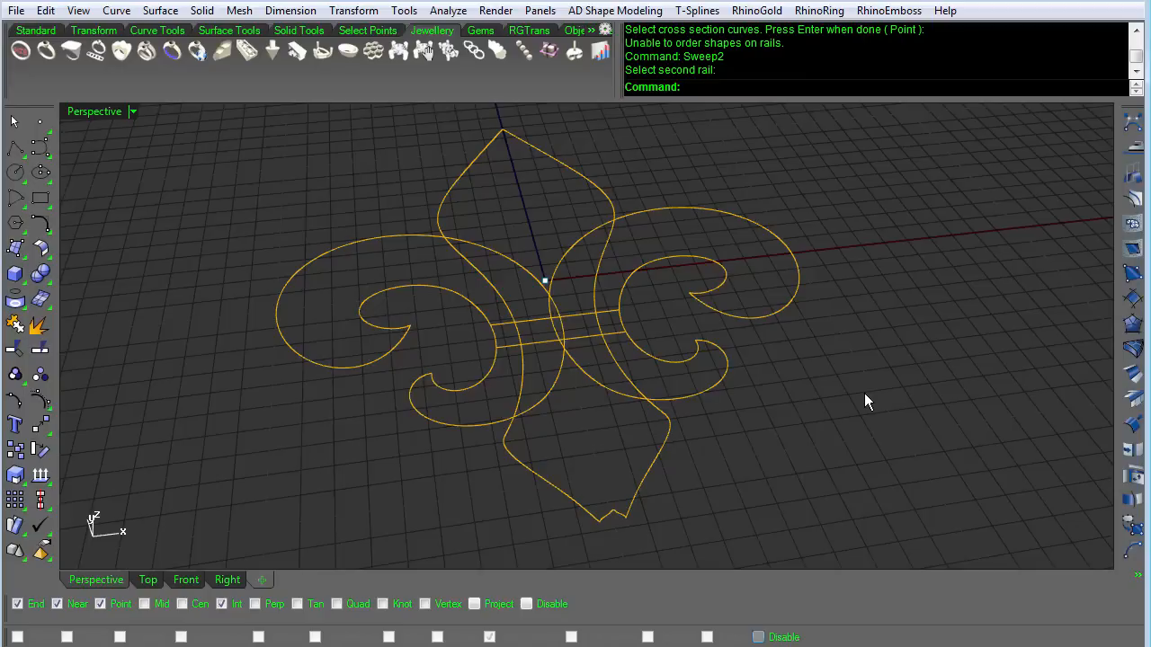
pyautogui.moveTo(877, 230)
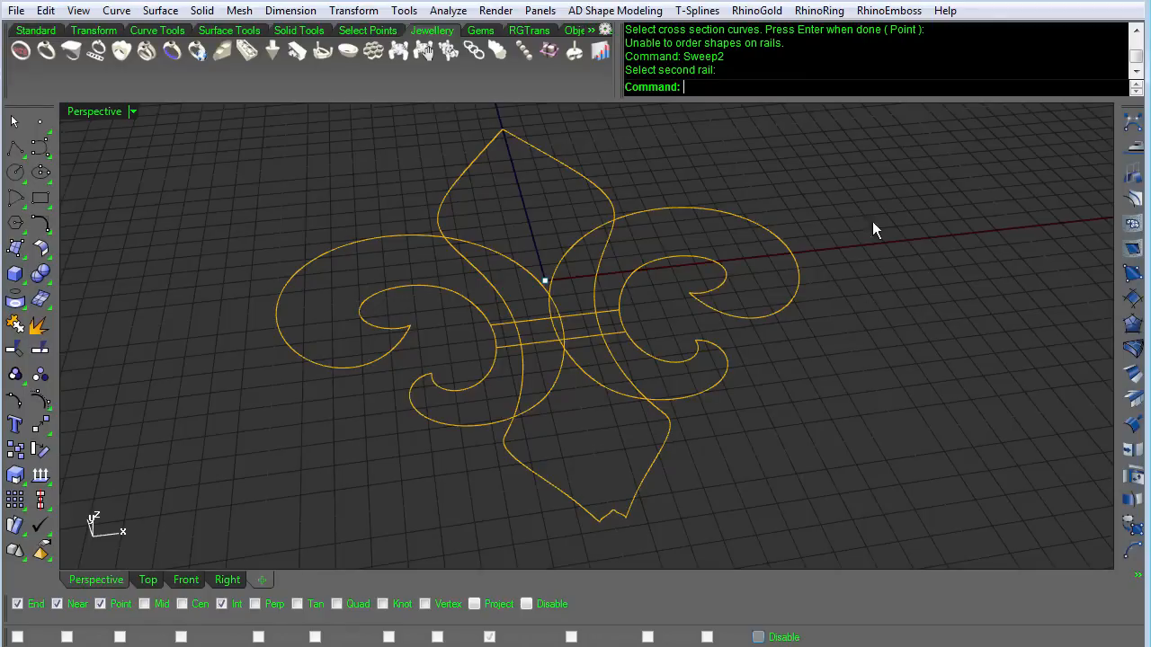
pyautogui.click(566, 495)
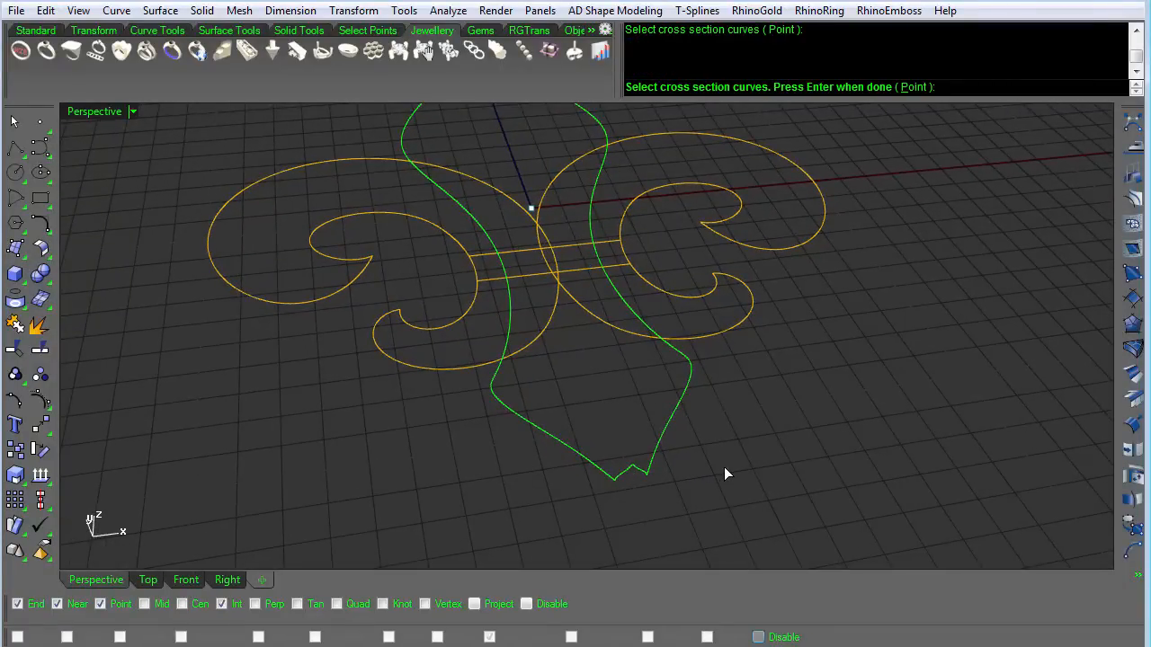
pyautogui.press('Enter')
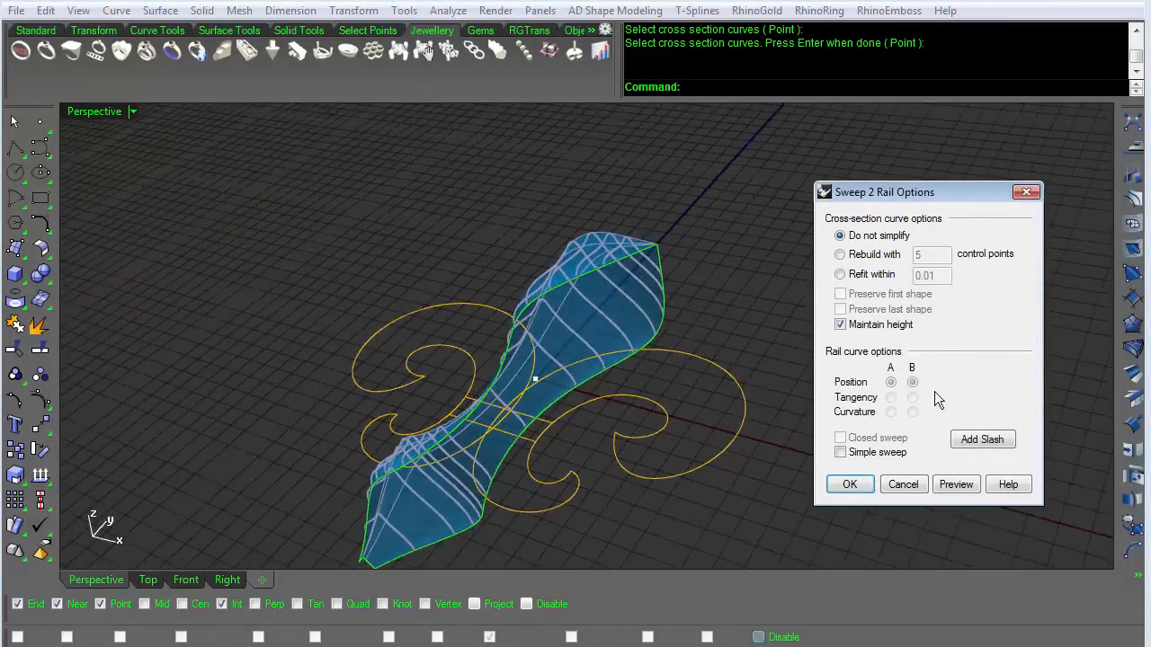
pyautogui.click(849, 484)
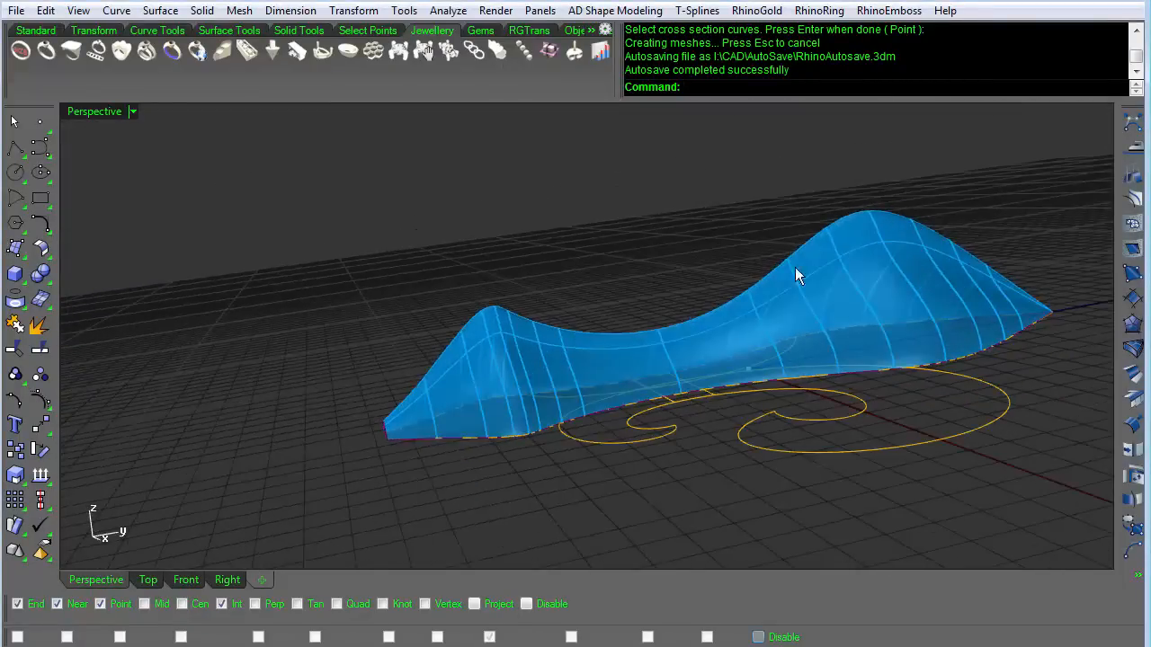
pyautogui.moveTo(795, 273); pyautogui.dragTo(651, 404)
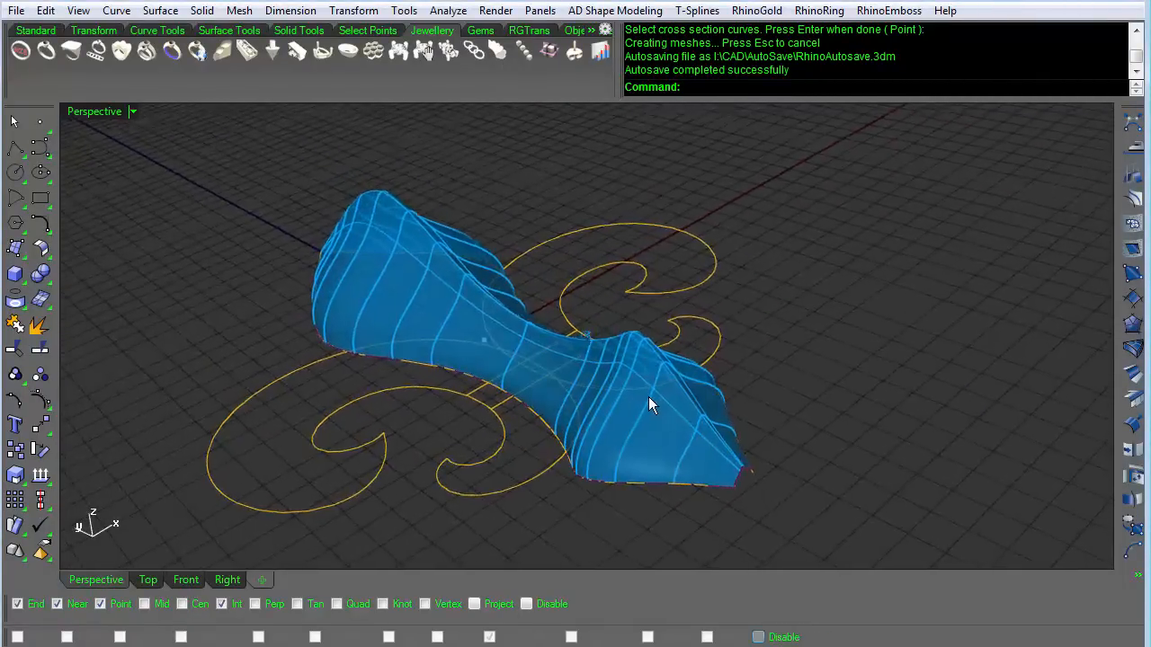
# CageEdit the central petal surface, pulling cage points down to flatten it and accepting the history warning.
pyautogui.click(651, 405)
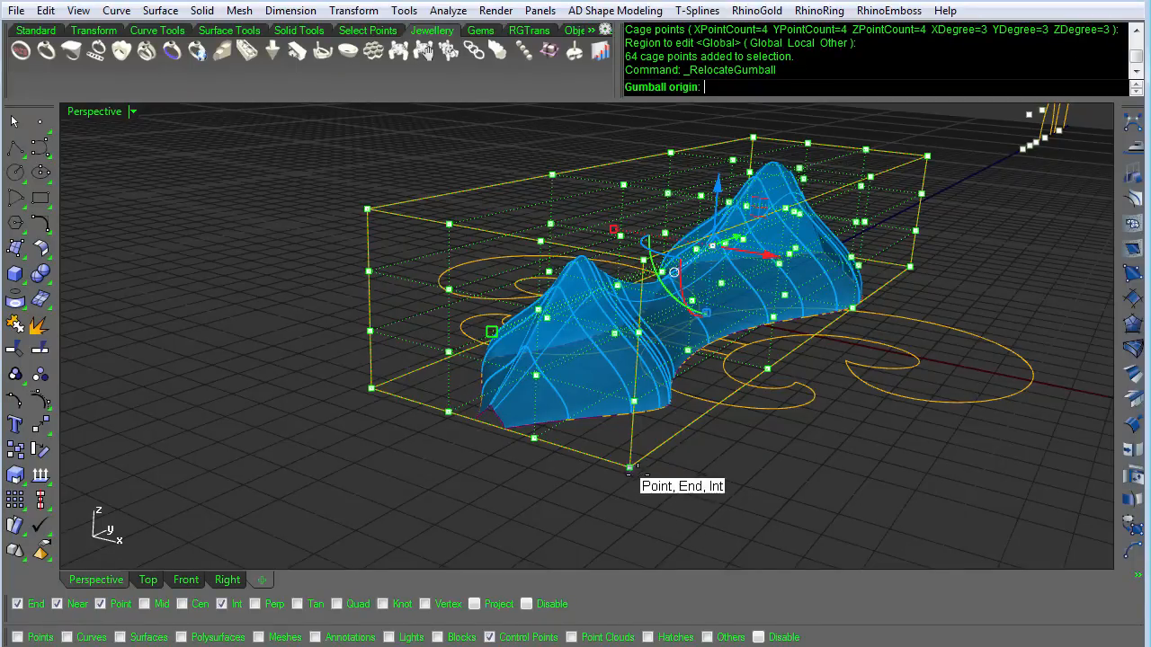
pyautogui.click(629, 468)
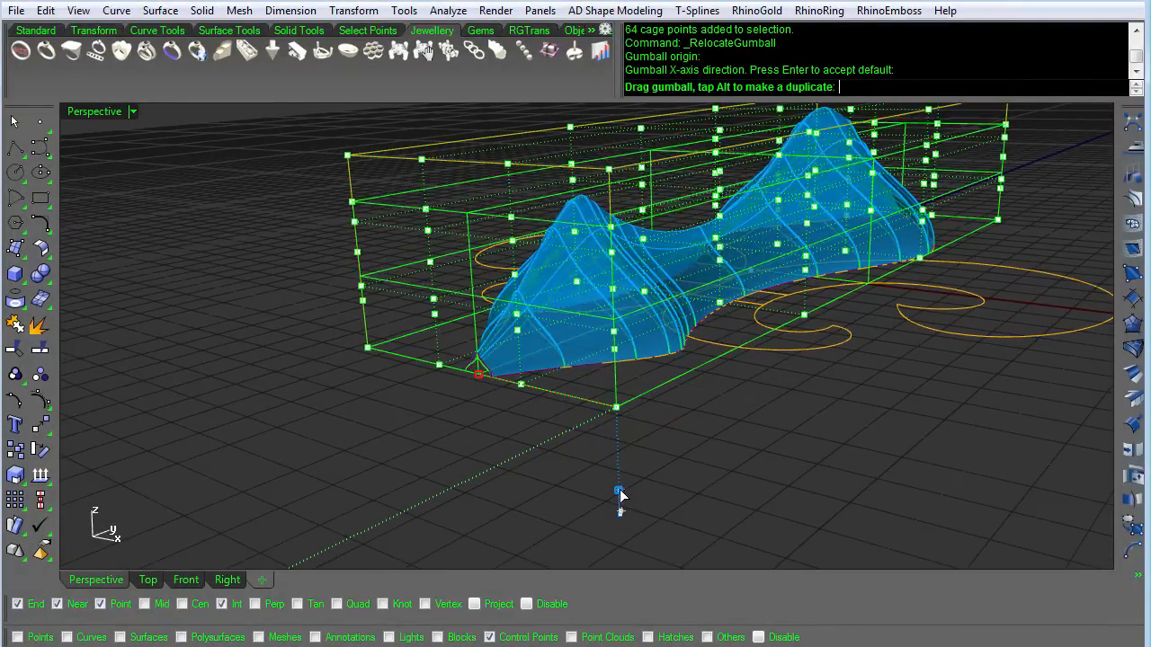
pyautogui.moveTo(618, 493); pyautogui.dragTo(619, 477)
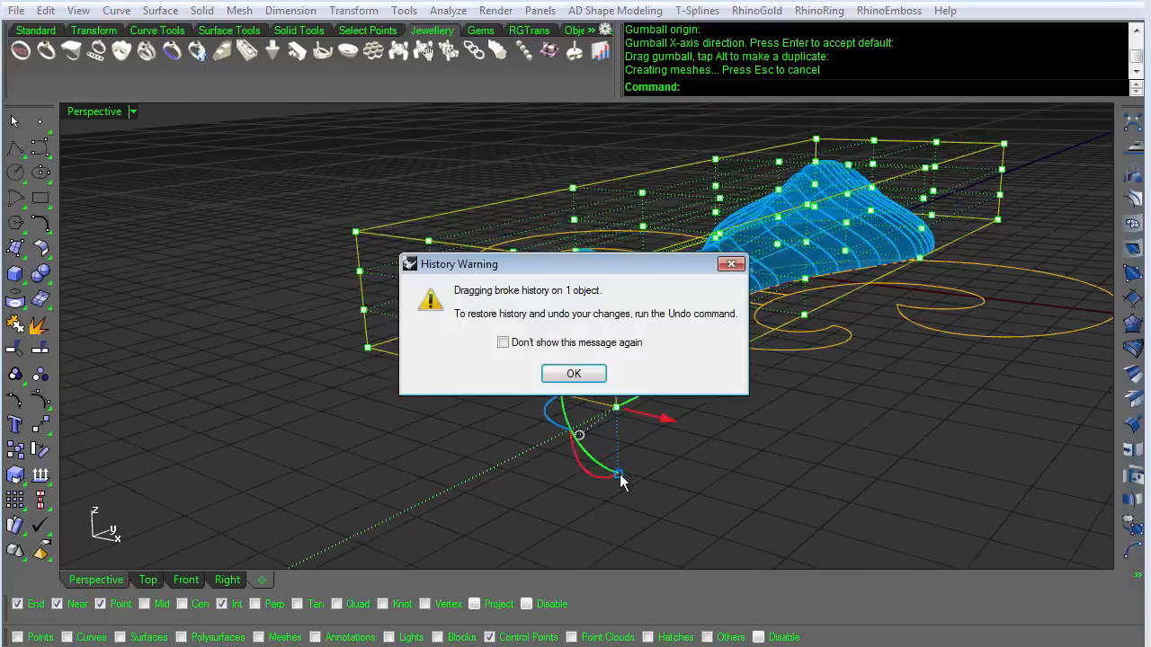
pyautogui.click(574, 372)
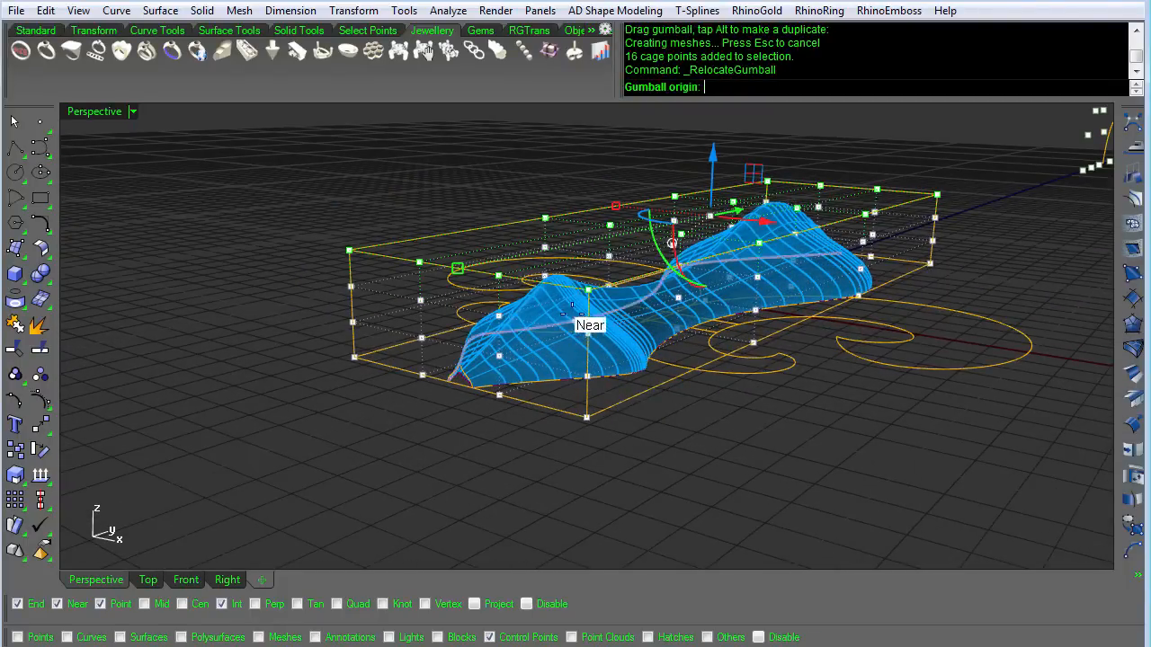
pyautogui.click(585, 417)
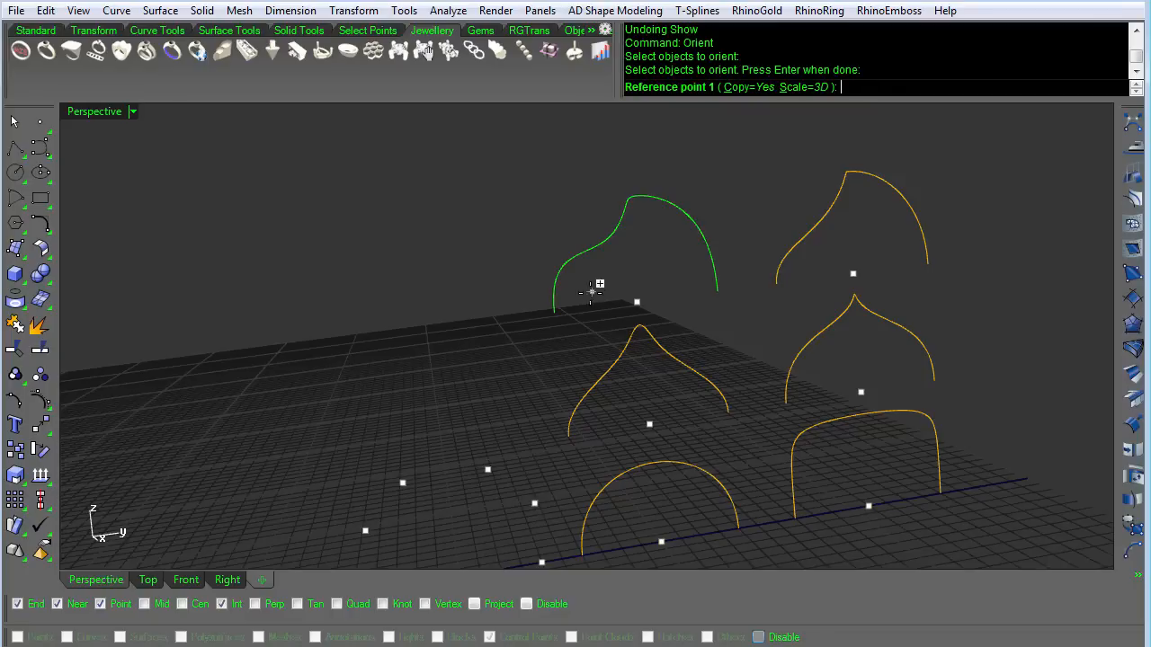
# Orient copies of the outer scroll and lower curl curves onto the right side of the outline.
pyautogui.click(554, 313)
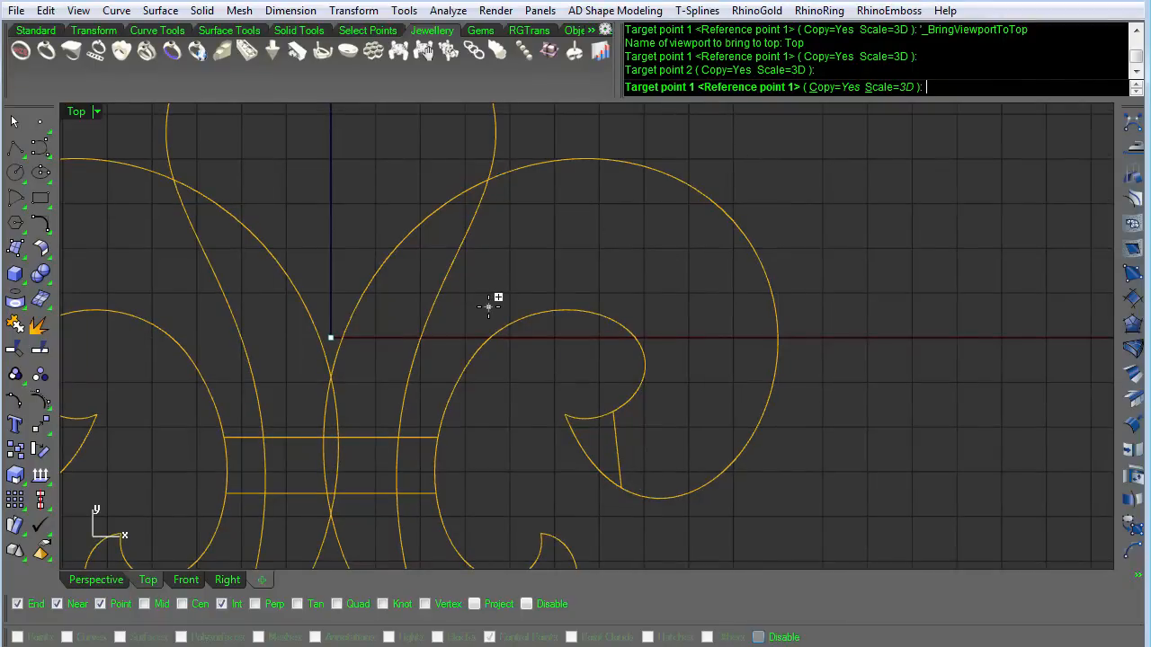
pyautogui.moveTo(647, 241)
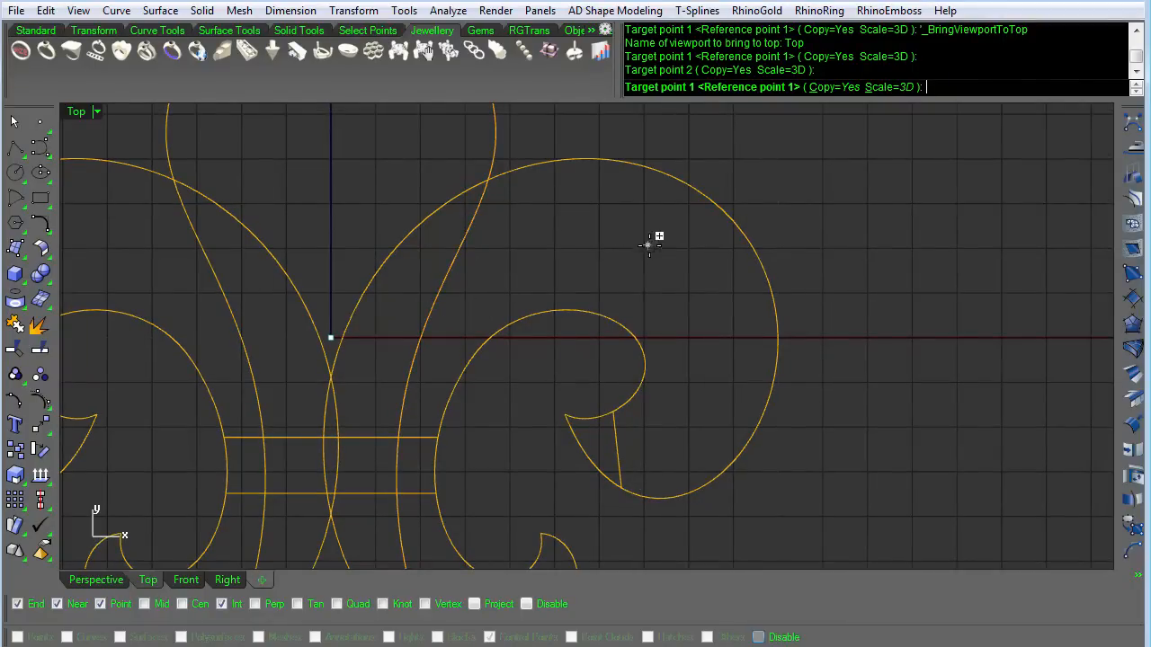
pyautogui.moveTo(737, 148)
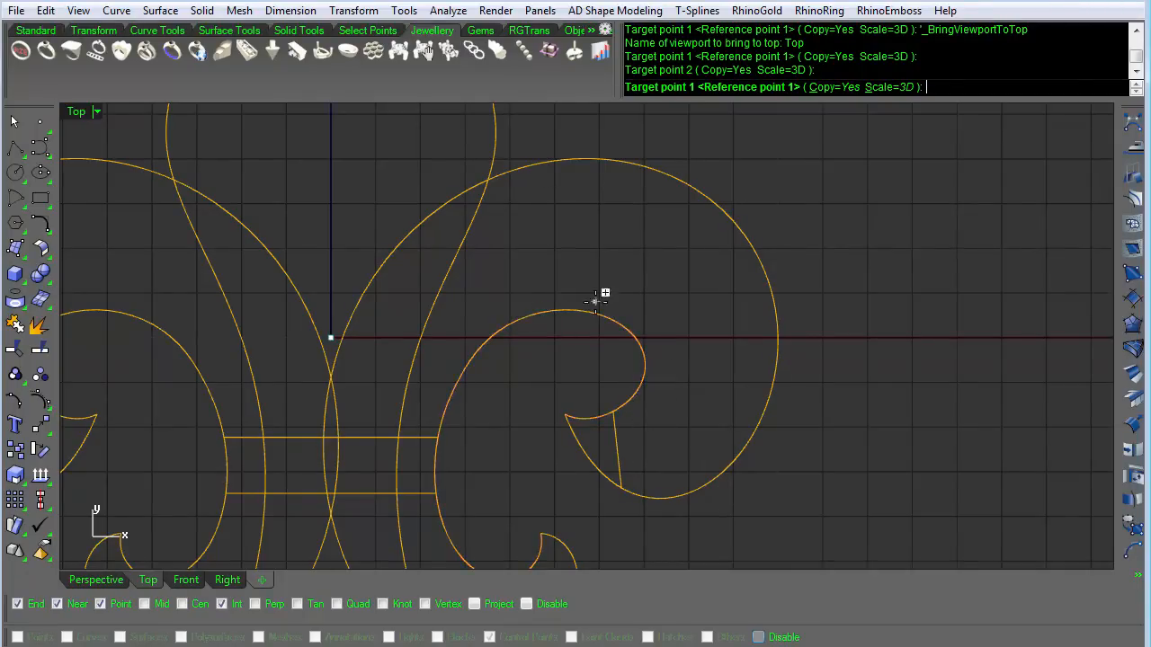
pyautogui.moveTo(682, 387)
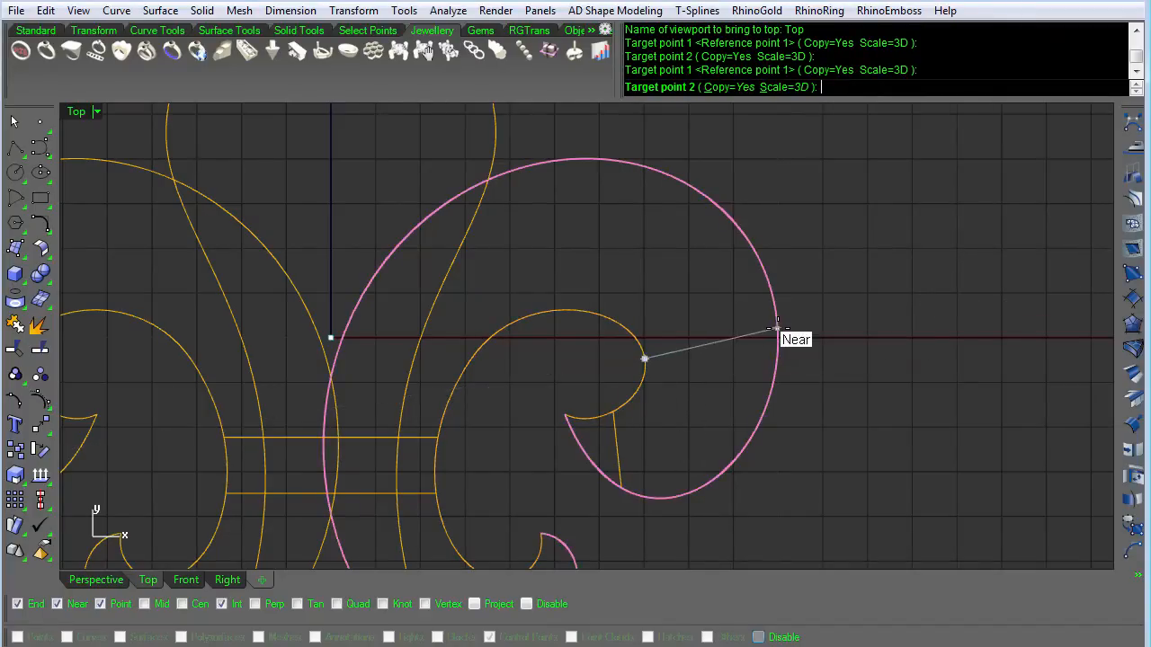
pyautogui.click(777, 338)
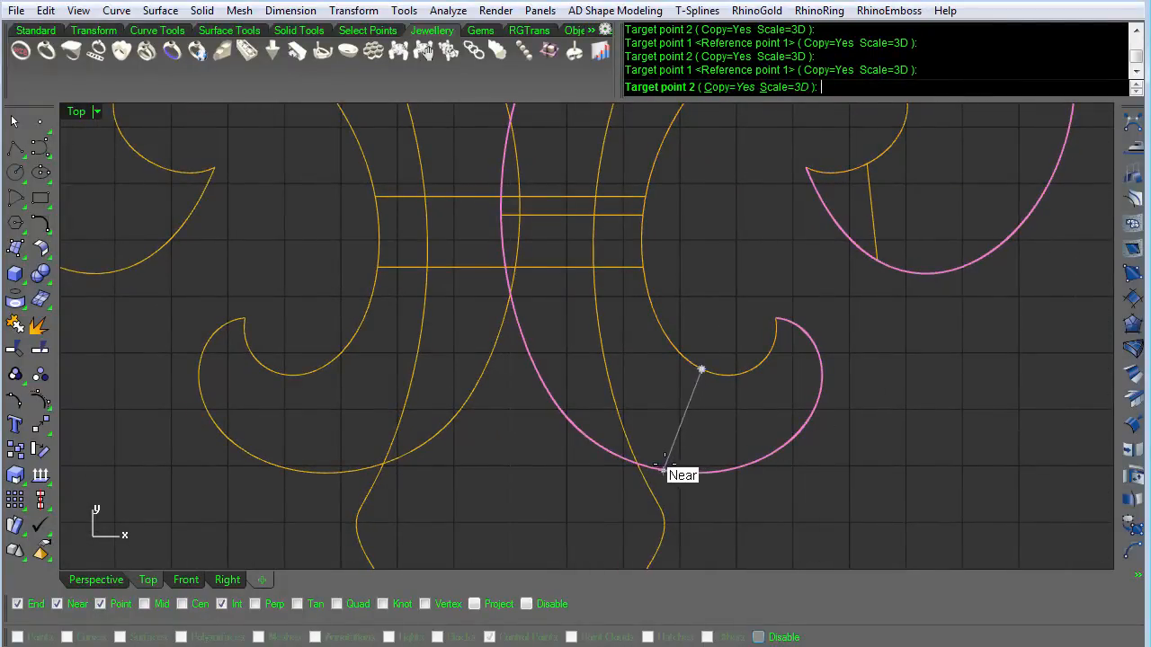
pyautogui.click(752, 372)
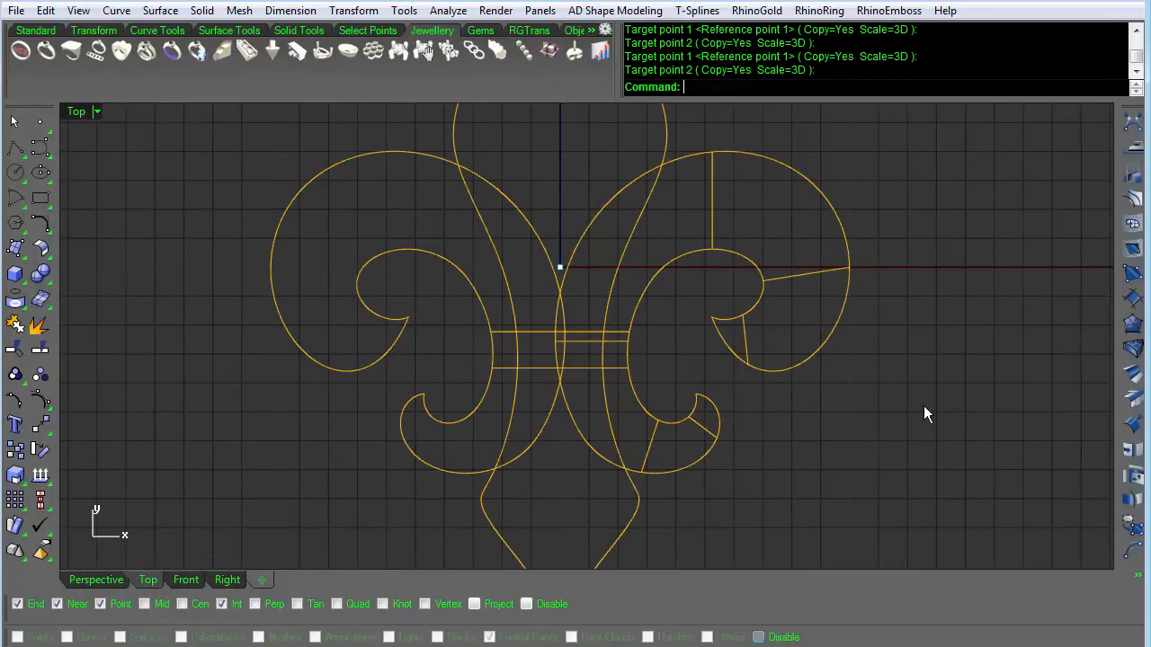
# Sweep2 the right-hand scroll surface along its outer and inner rail curves.
pyautogui.write('Sweep')
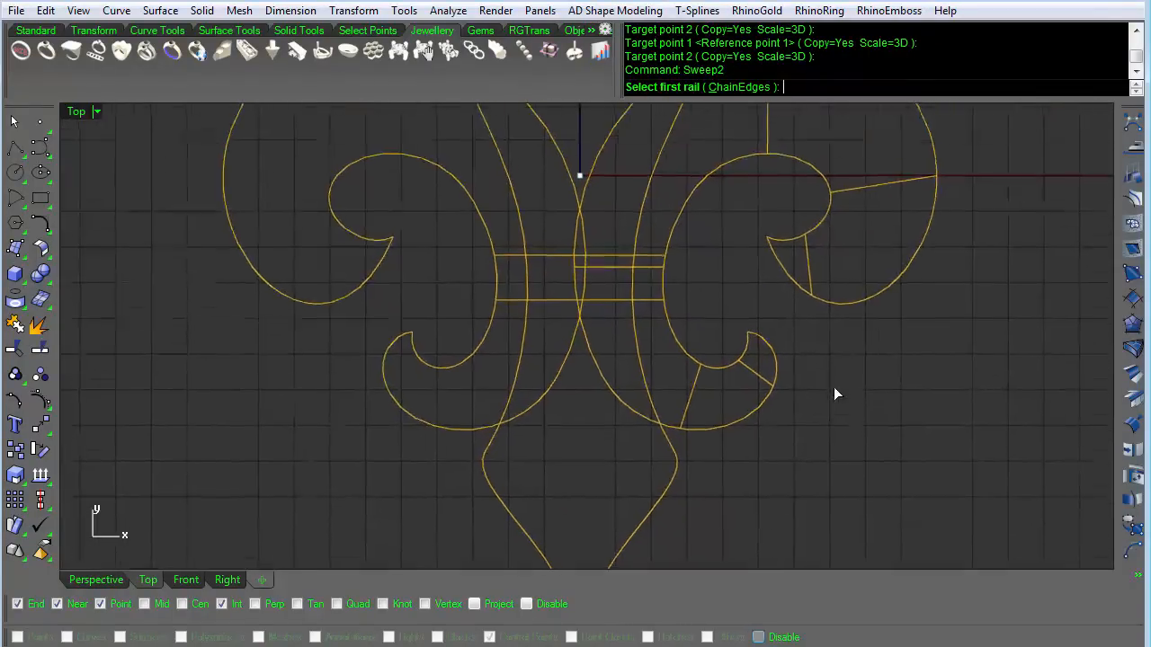
pyautogui.click(751, 423)
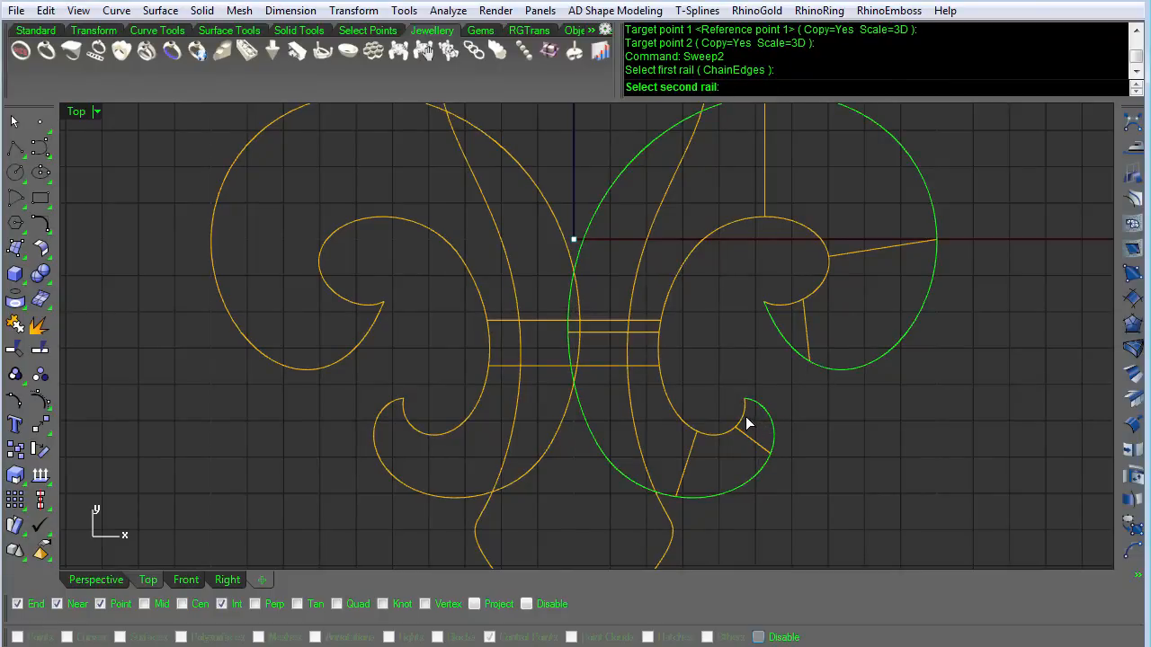
pyautogui.click(749, 423)
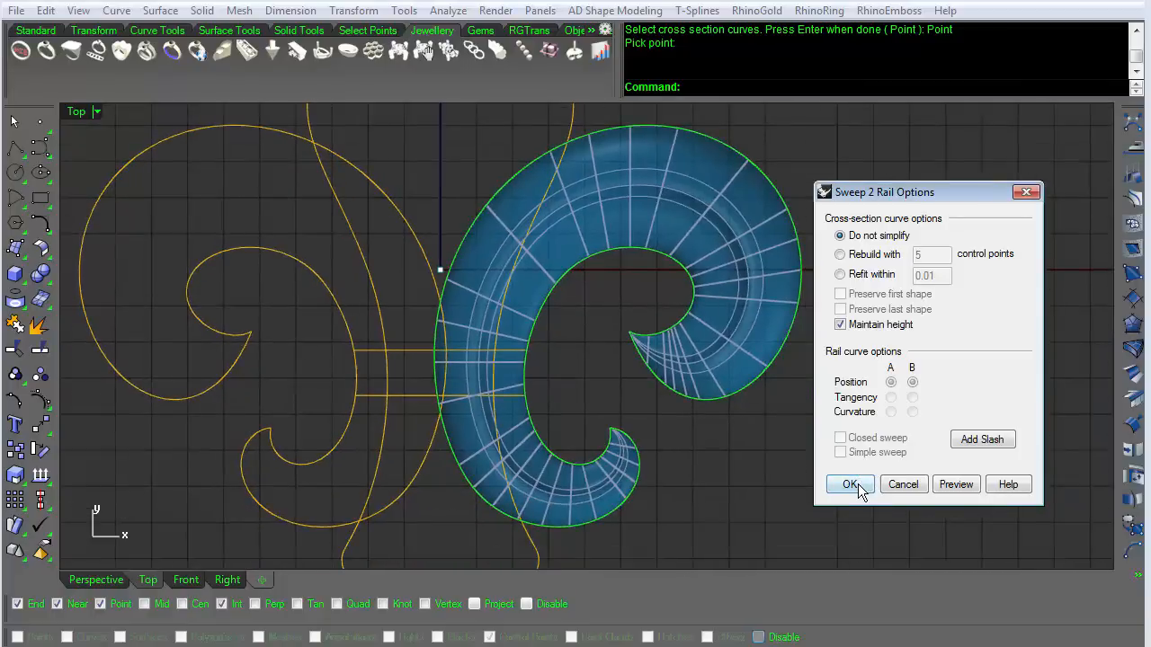
pyautogui.click(848, 486)
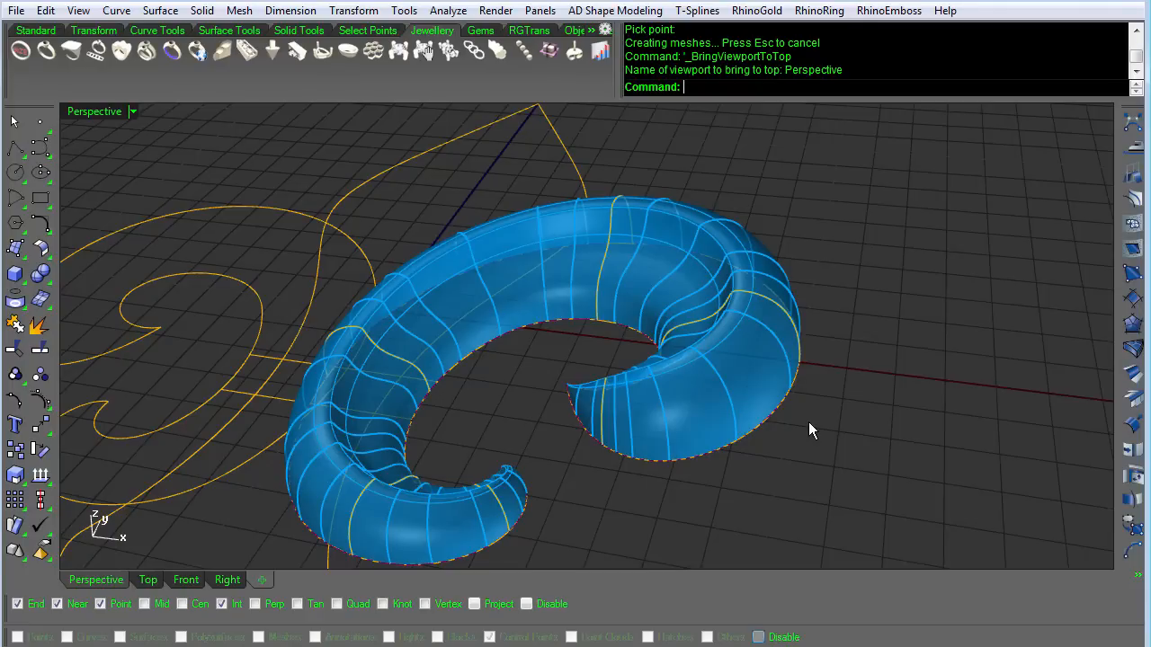
pyautogui.moveTo(627, 235)
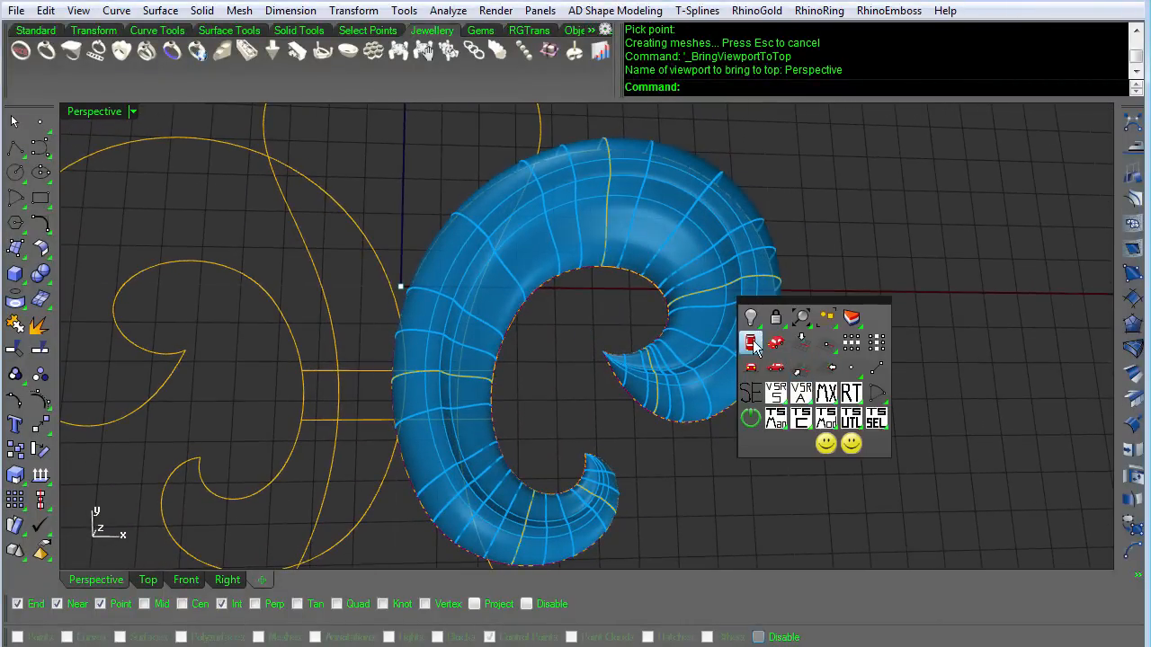
# Show the hidden central petal surface, then hide the scroll surface.
pyautogui.click(752, 342)
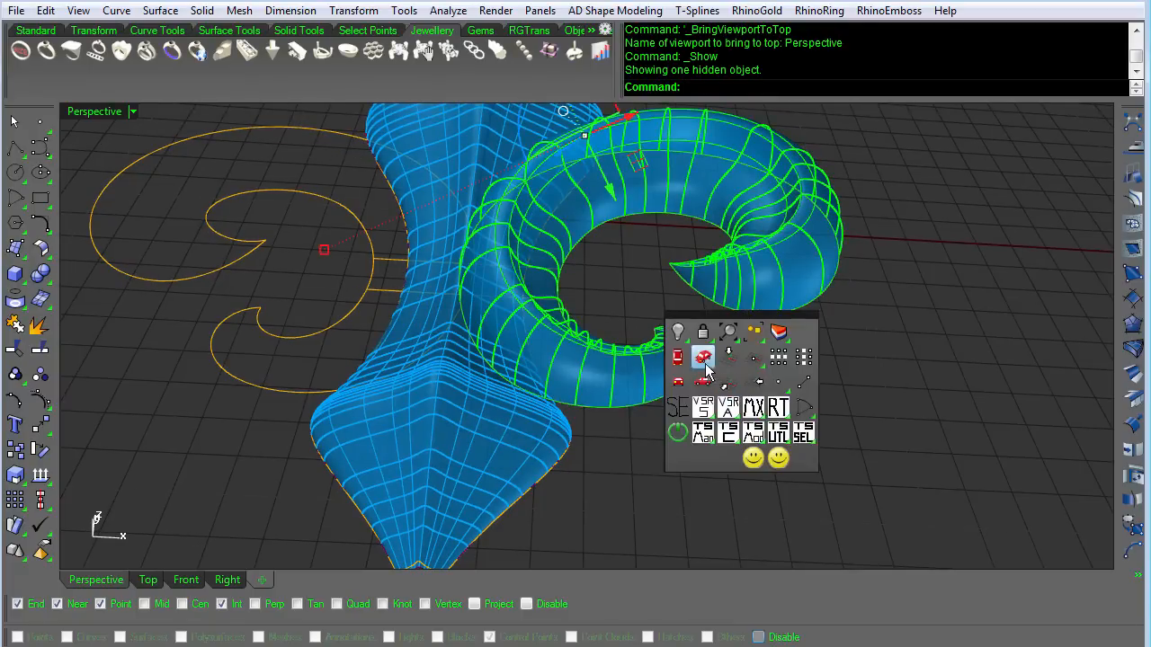
pyautogui.click(703, 358)
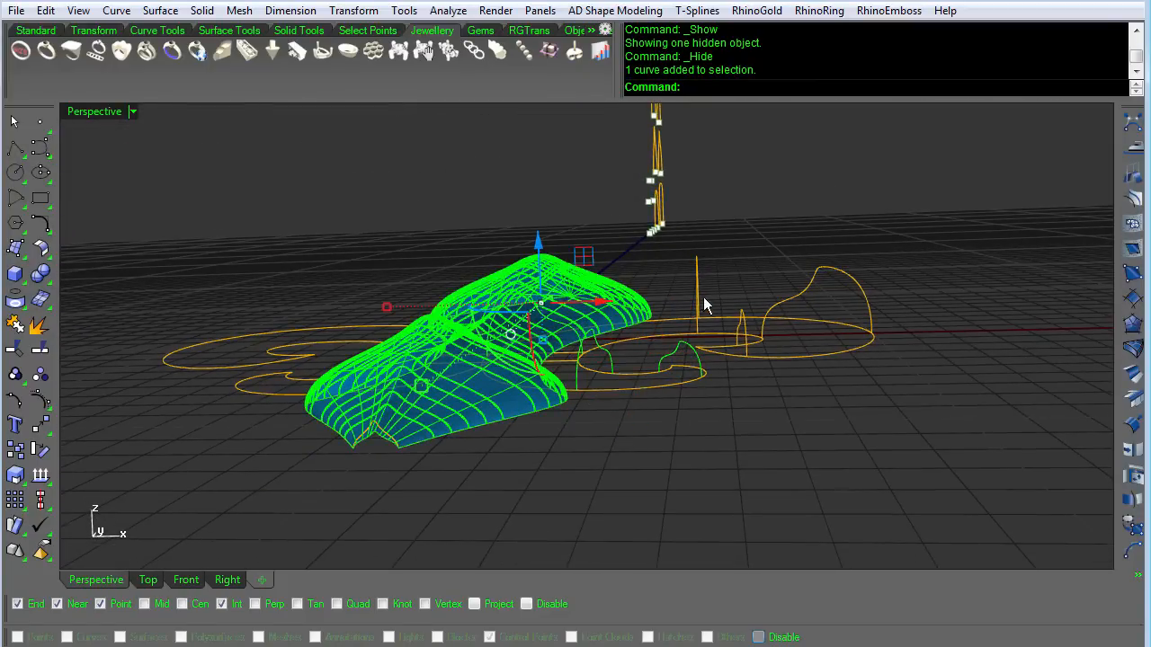
# Wrap the scroll surface in a Cage and select all 64 cage control points.
pyautogui.click(705, 304)
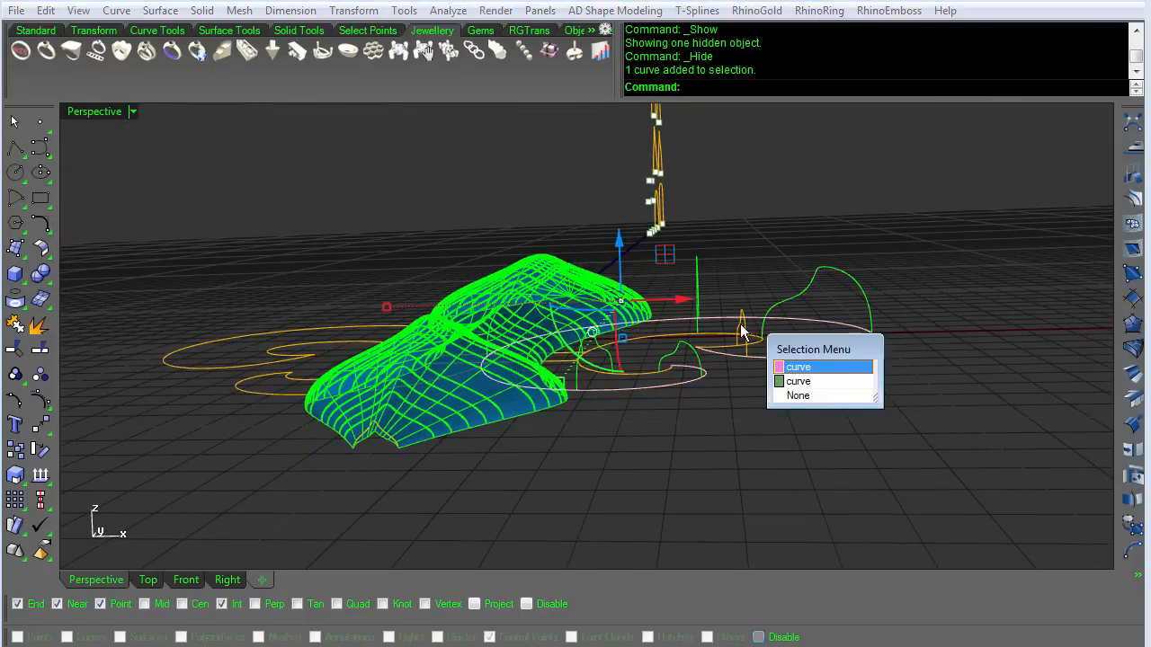
pyautogui.click(799, 367)
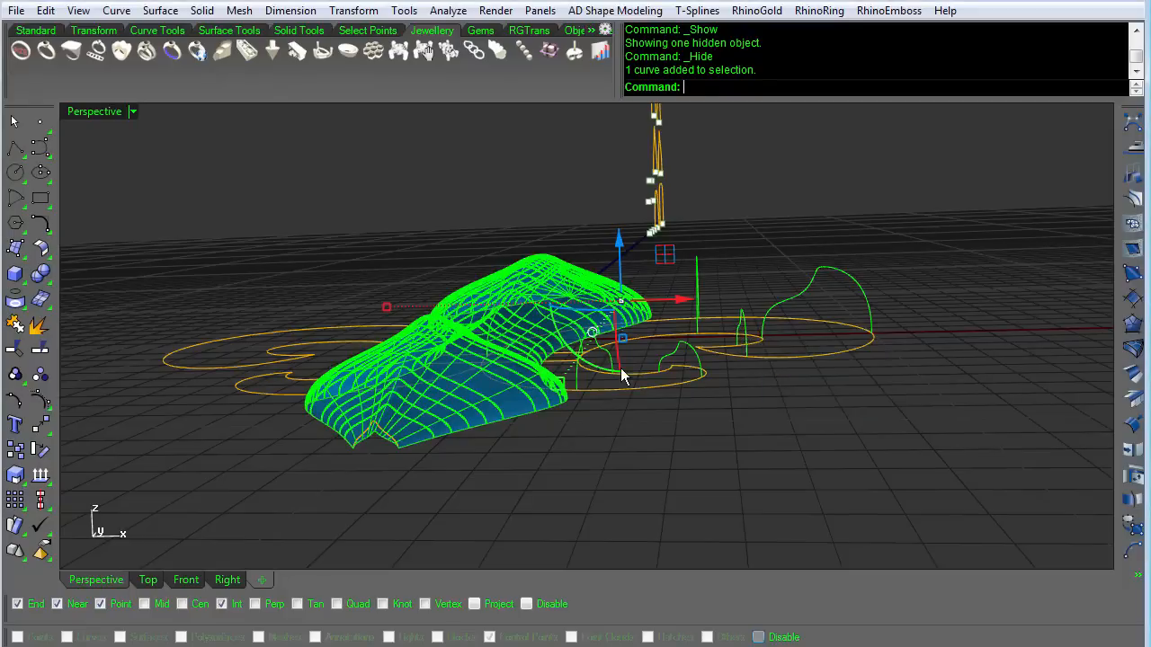
pyautogui.click(651, 373)
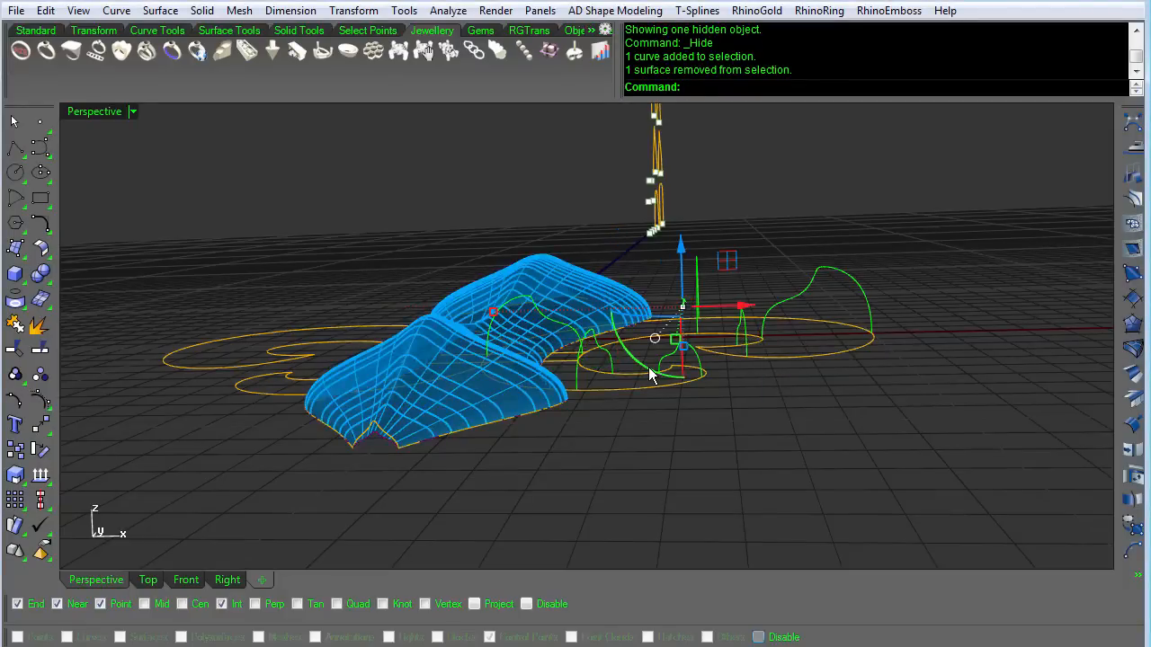
pyautogui.write('Cage')
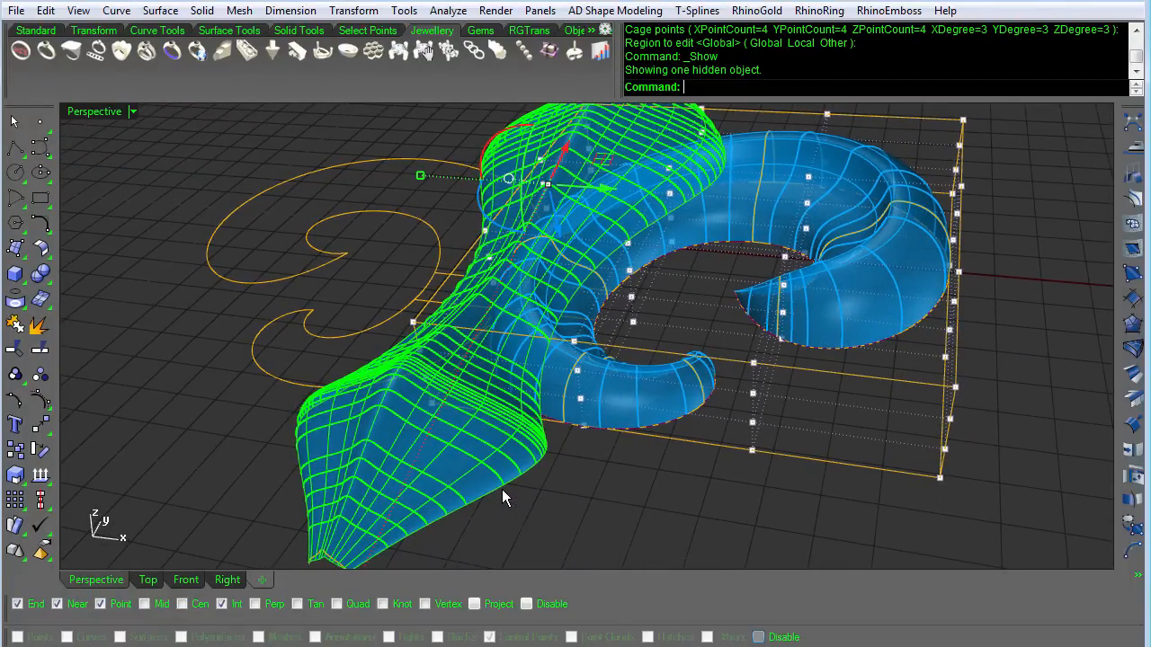
pyautogui.moveTo(503, 496); pyautogui.dragTo(598, 399)
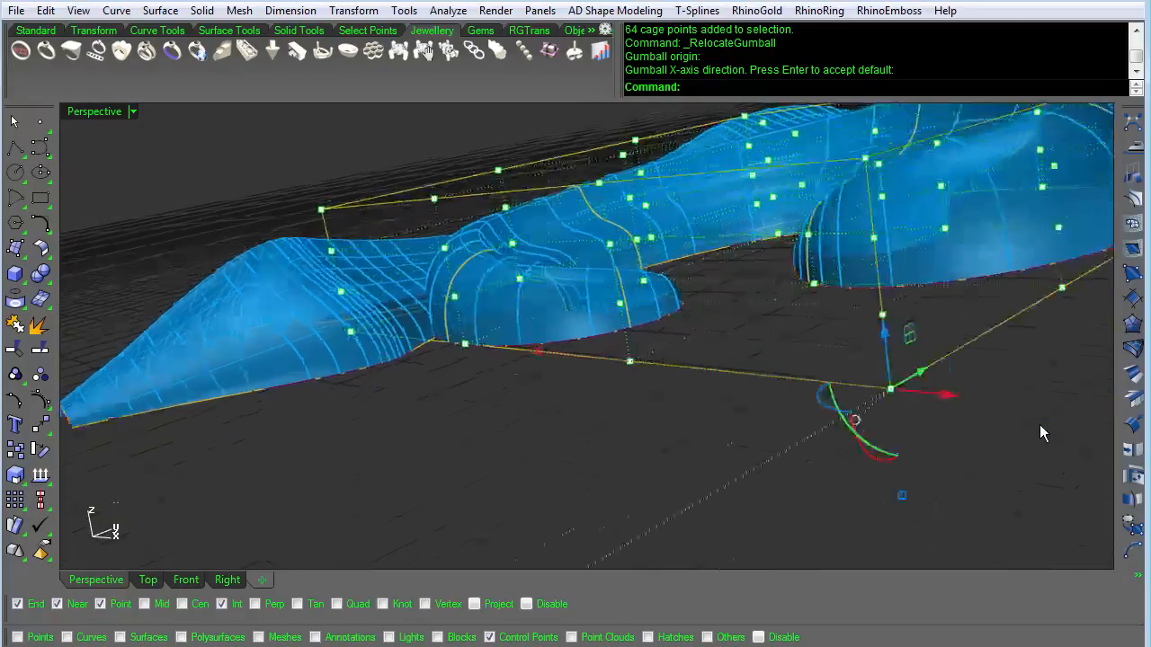
# Tilt and lower the caged scroll against the central petal, accepting the history warning.
pyautogui.moveTo(926, 392); pyautogui.dragTo(845, 418)
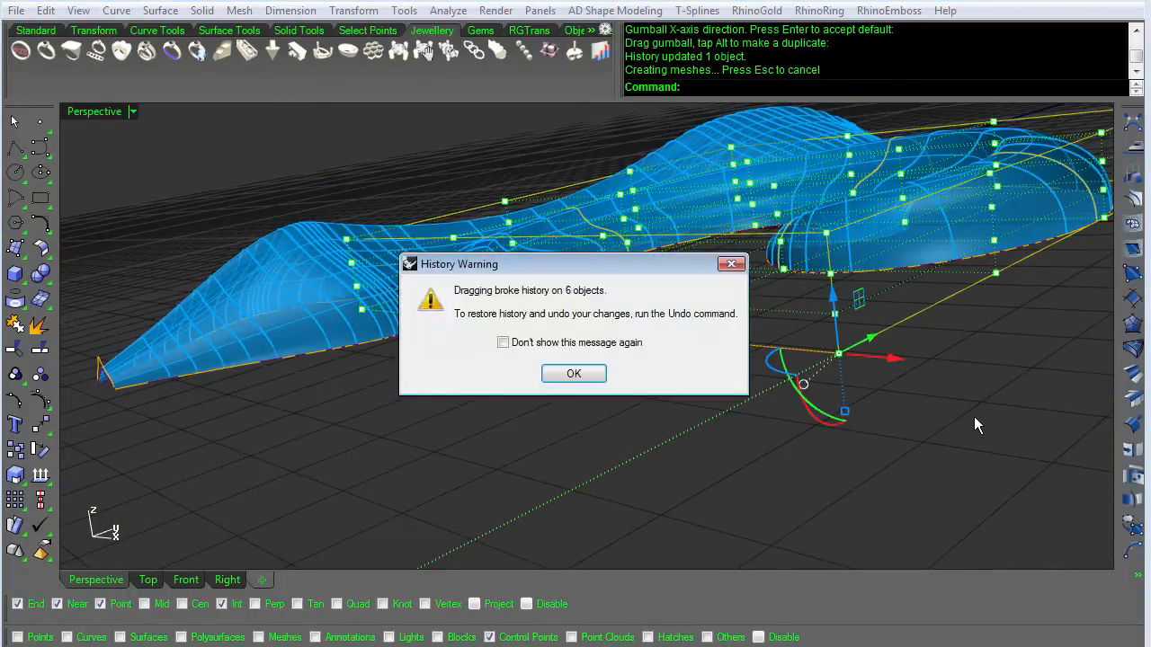
pyautogui.click(573, 372)
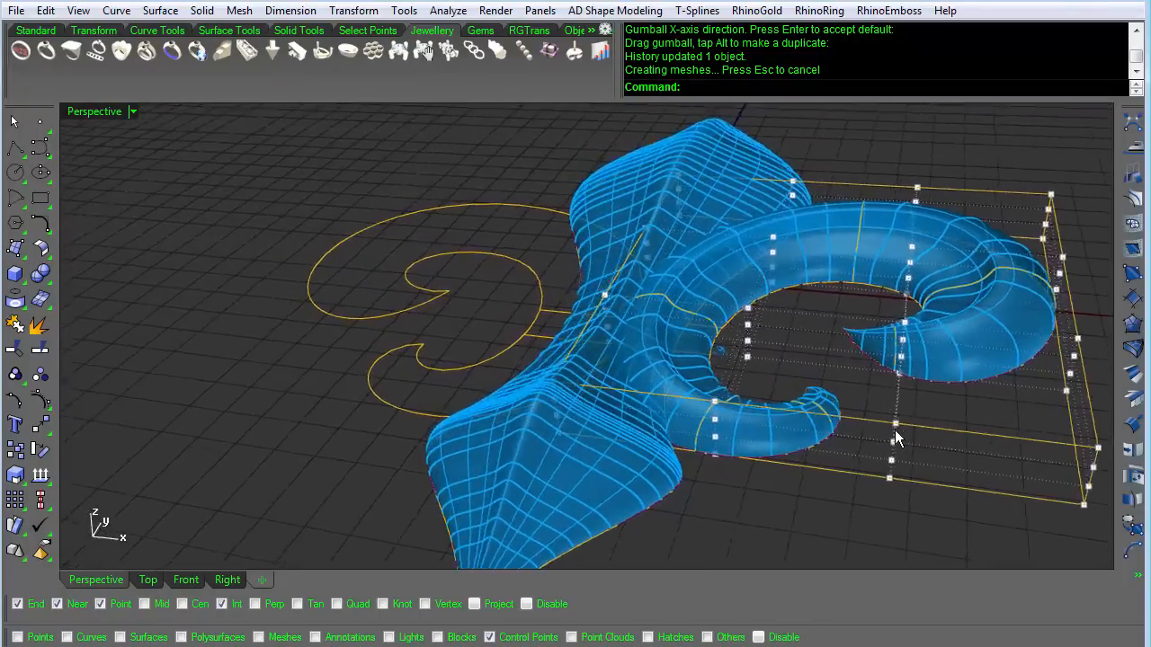
pyautogui.moveTo(900, 441); pyautogui.dragTo(651, 324)
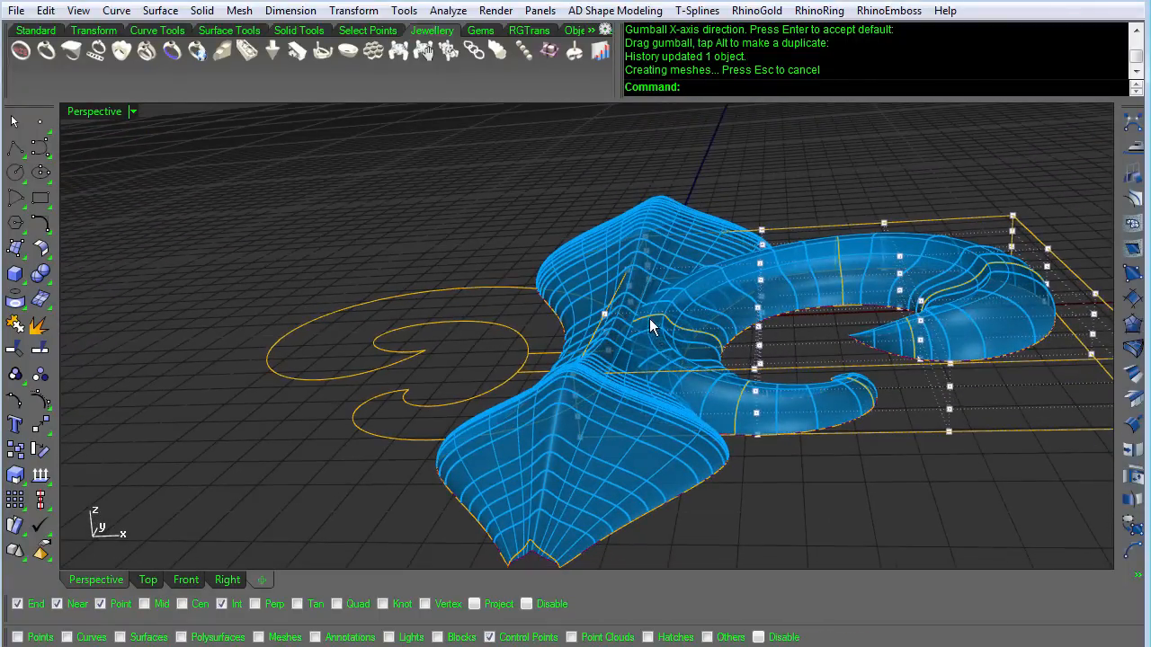
pyautogui.moveTo(681, 338)
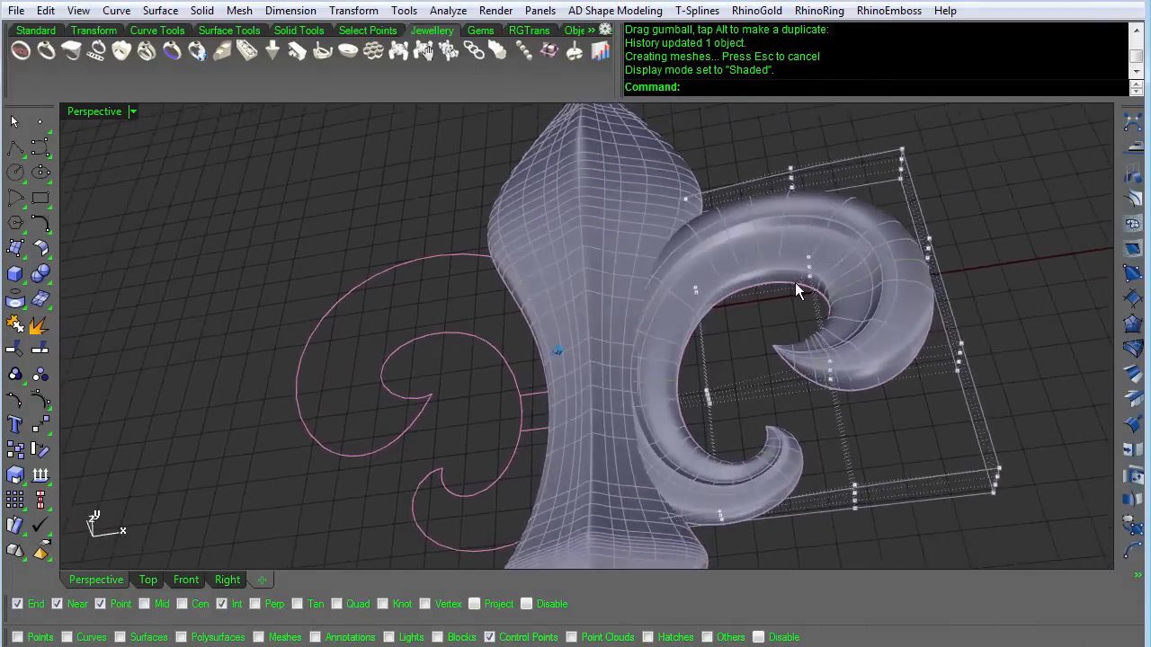
# Orbit the shaded model to check how the scroll fits against the central body.
pyautogui.moveTo(801, 288); pyautogui.dragTo(549, 261)
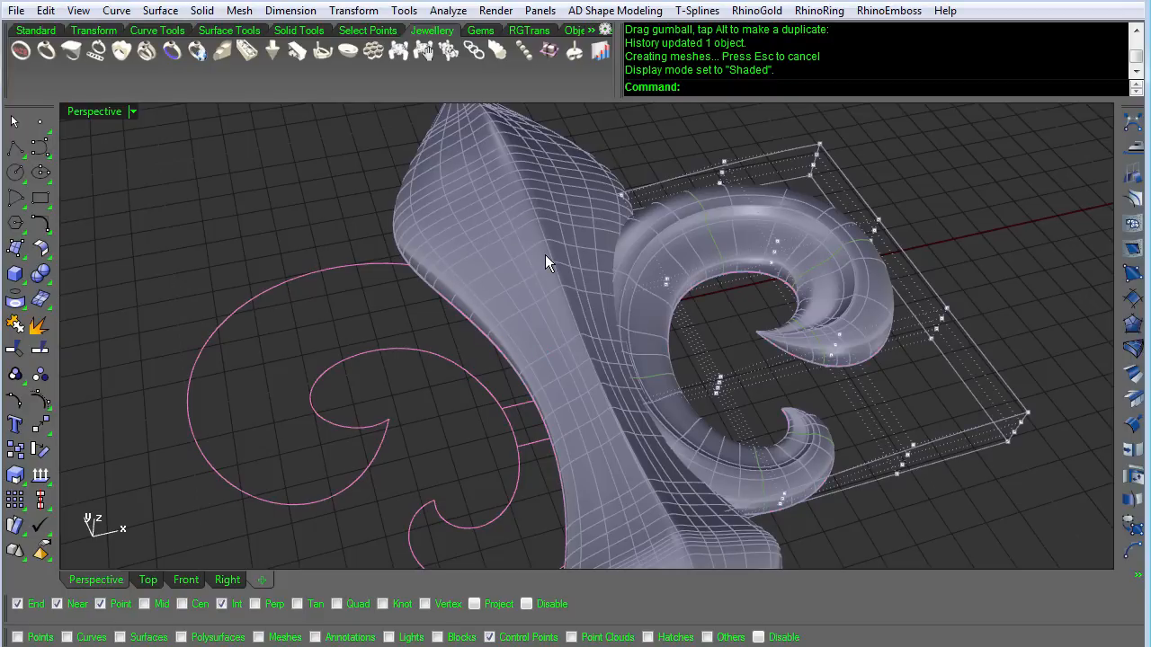
pyautogui.moveTo(553, 263)
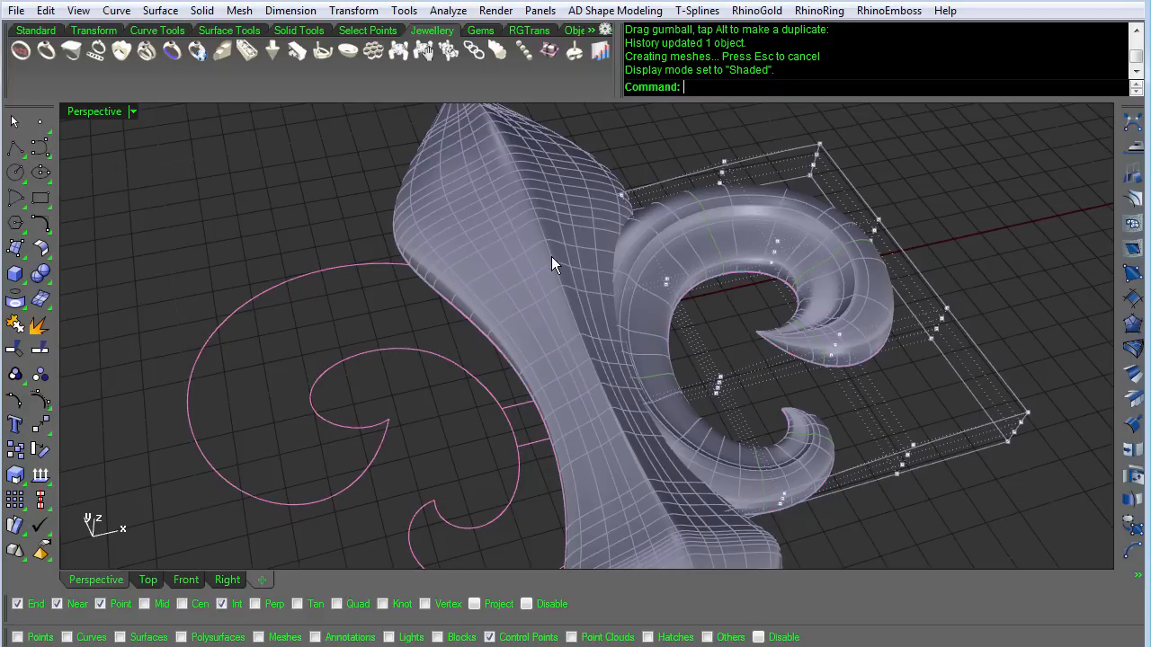
pyautogui.moveTo(831, 279)
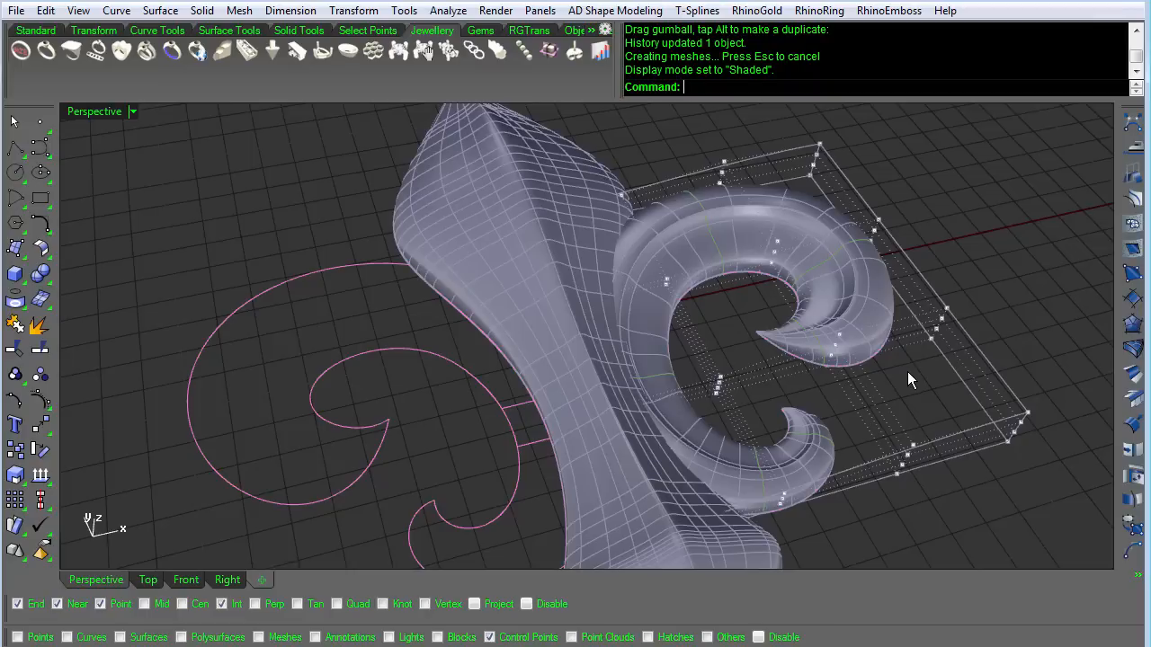
pyautogui.moveTo(931, 313)
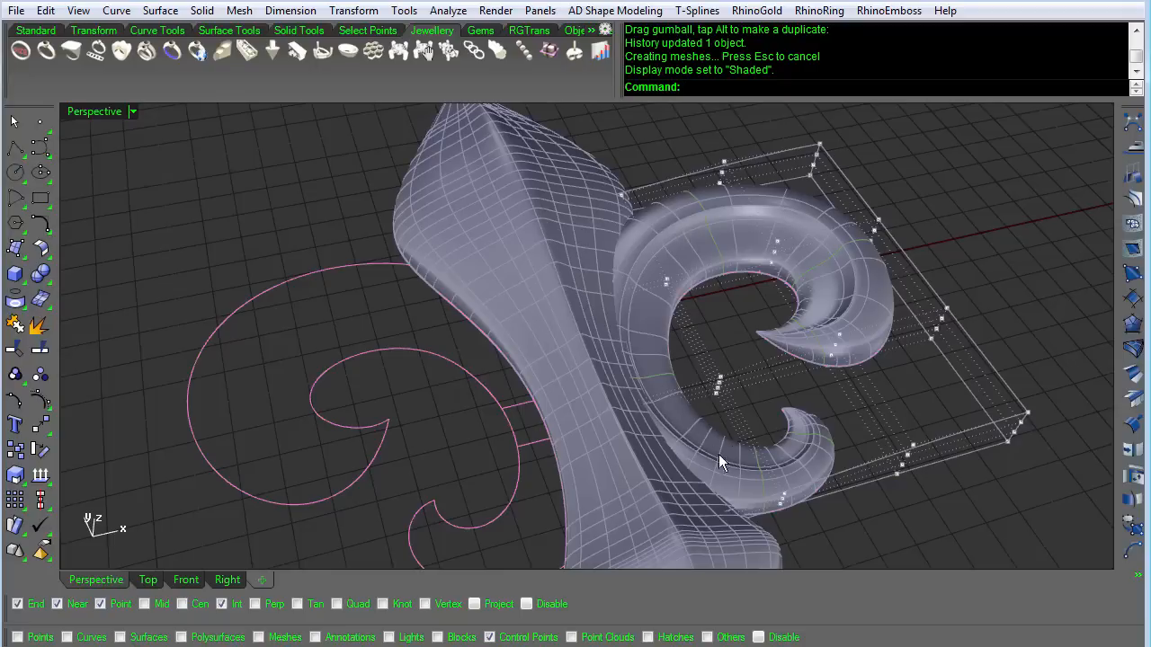
pyautogui.moveTo(896, 248)
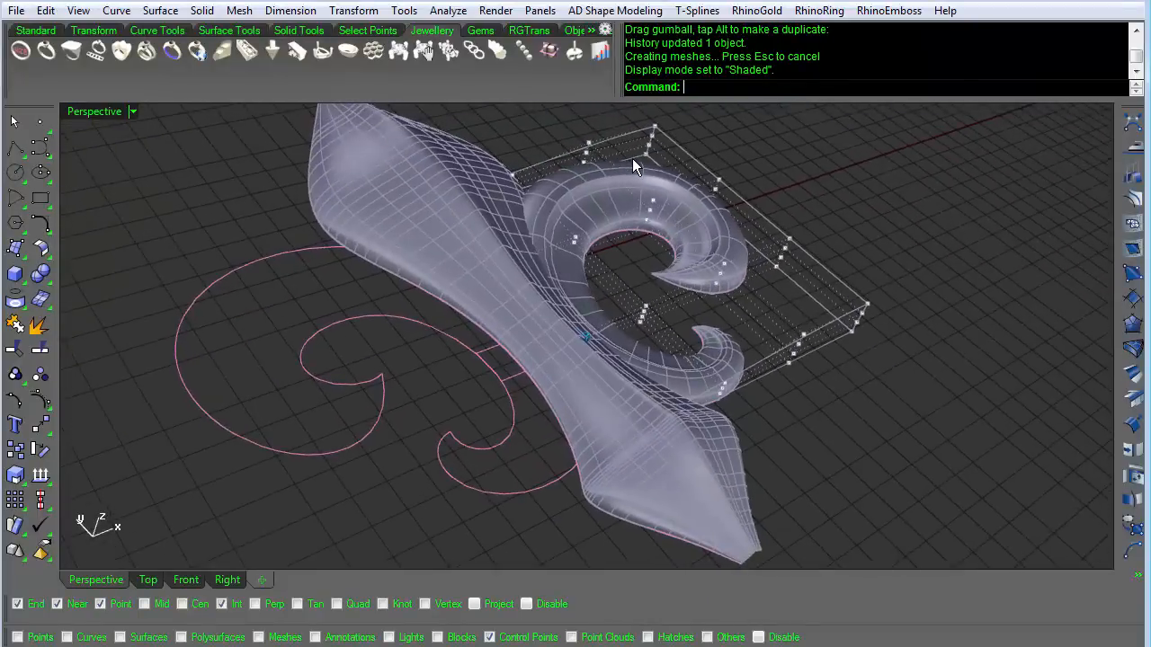
pyautogui.moveTo(633, 166); pyautogui.dragTo(633, 518)
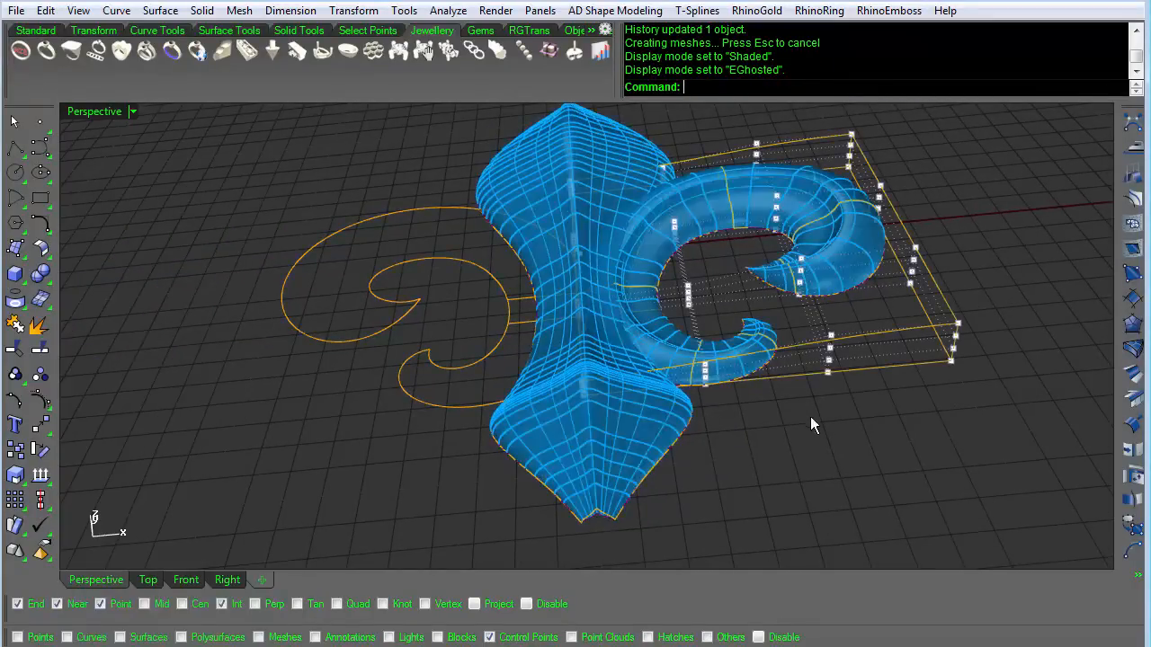
# Orbit the ghosted view to inspect the body and the right-hand scroll.
pyautogui.moveTo(813, 424); pyautogui.dragTo(765, 579)
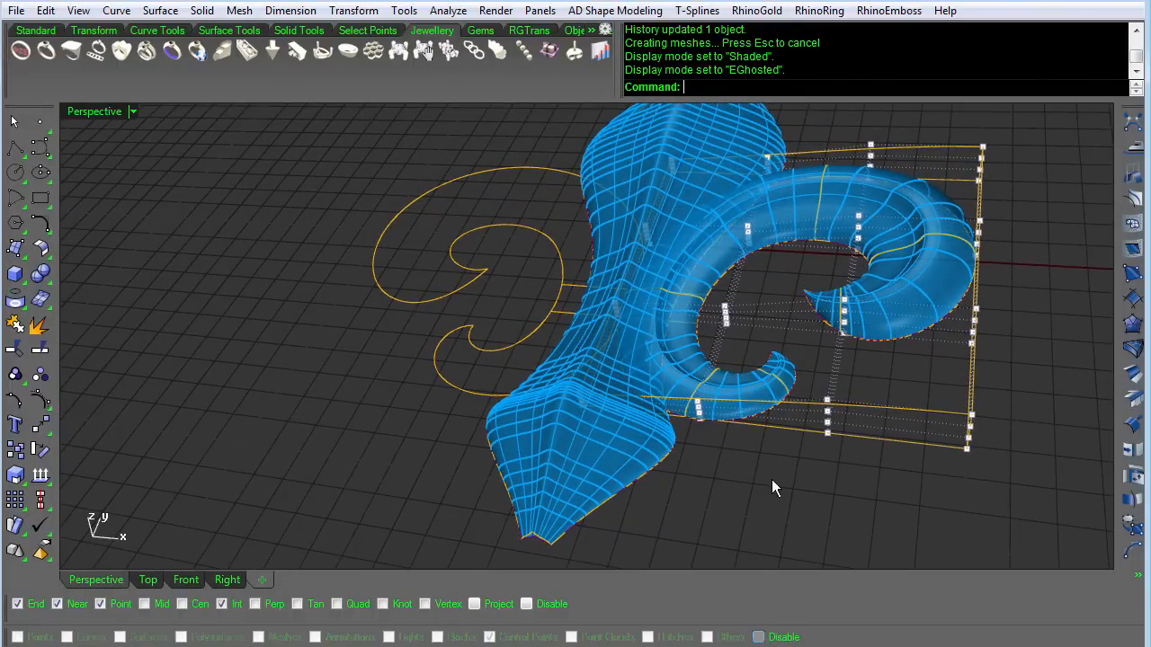
pyautogui.moveTo(774, 486); pyautogui.dragTo(926, 471)
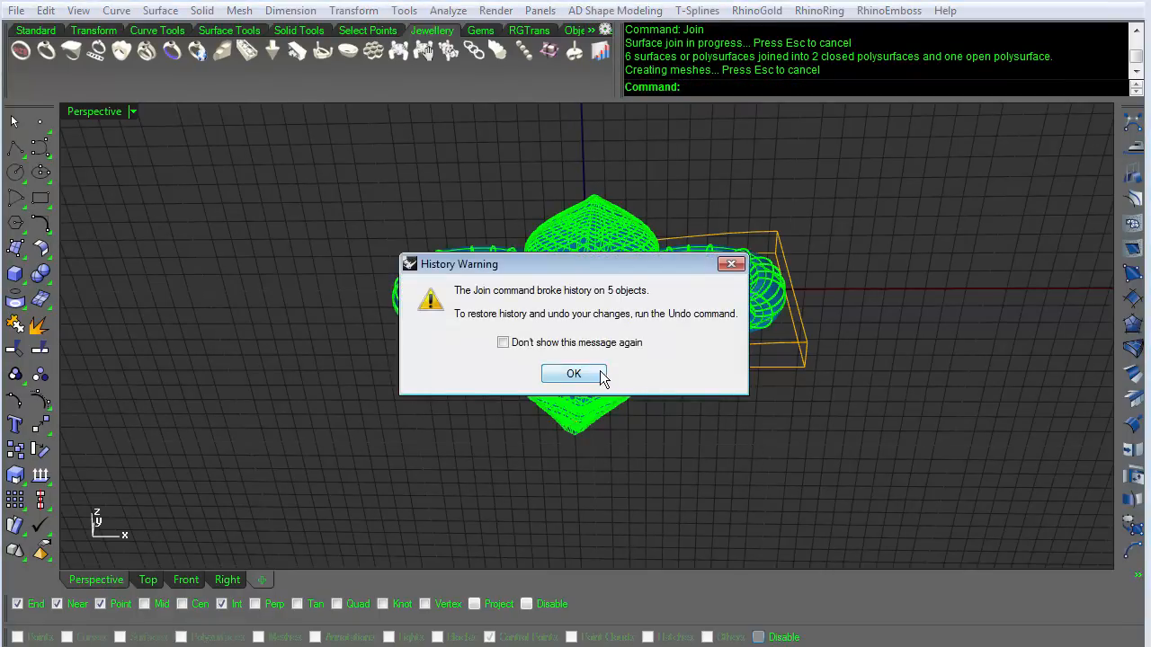
# Accept the History Warning after Join and orbit closer to examine the joined solids.
pyautogui.click(574, 374)
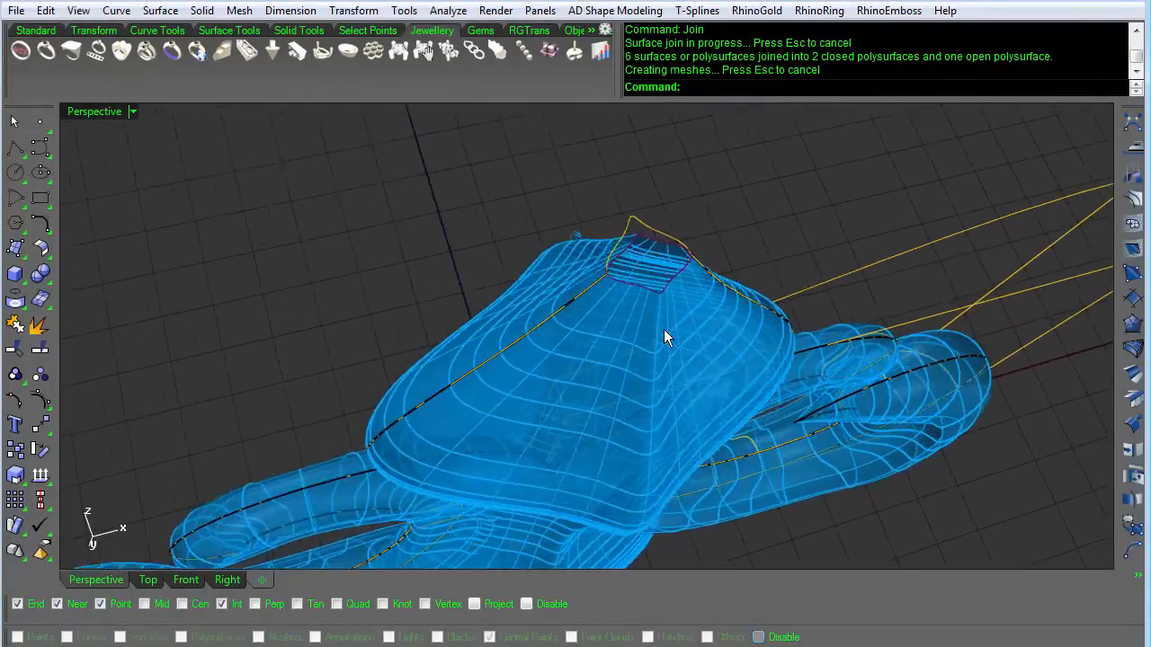
pyautogui.moveTo(666, 338); pyautogui.dragTo(665, 288)
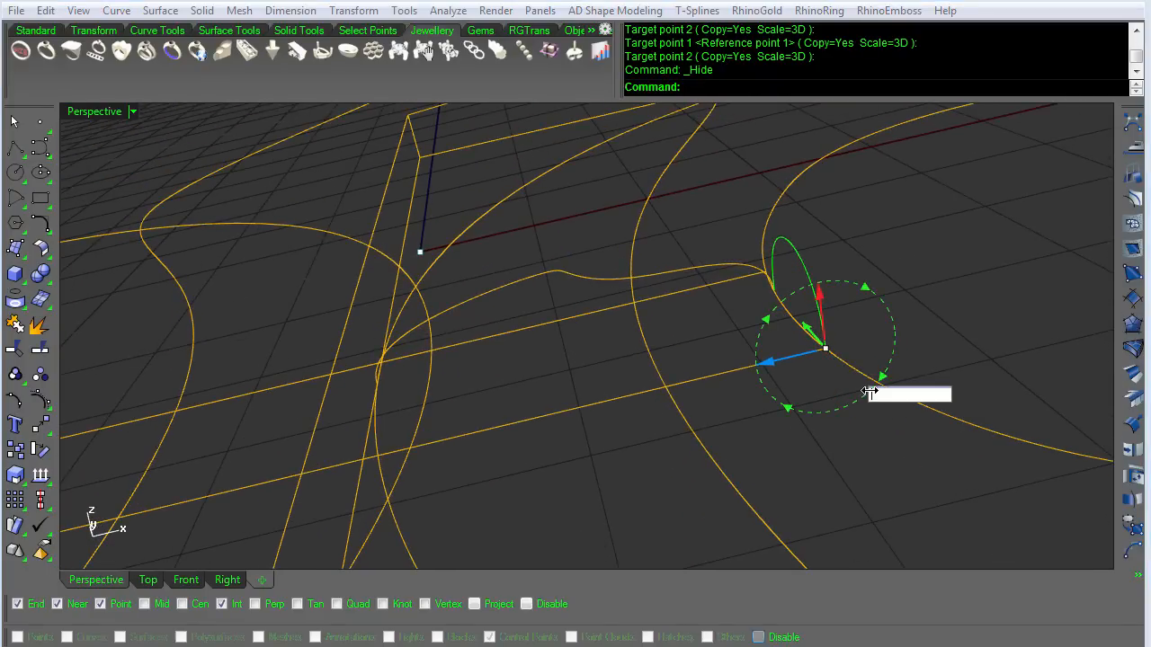
# Rotate the copied profile curve 90 degrees and accept both History Warnings.
pyautogui.write('90')
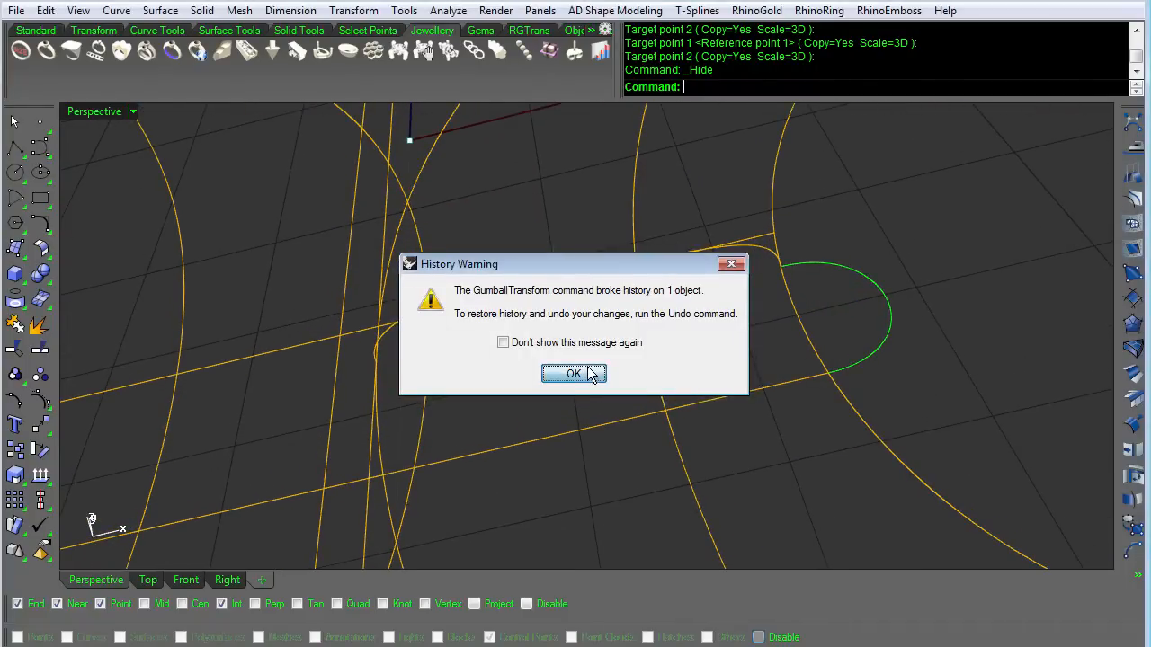
pyautogui.click(574, 375)
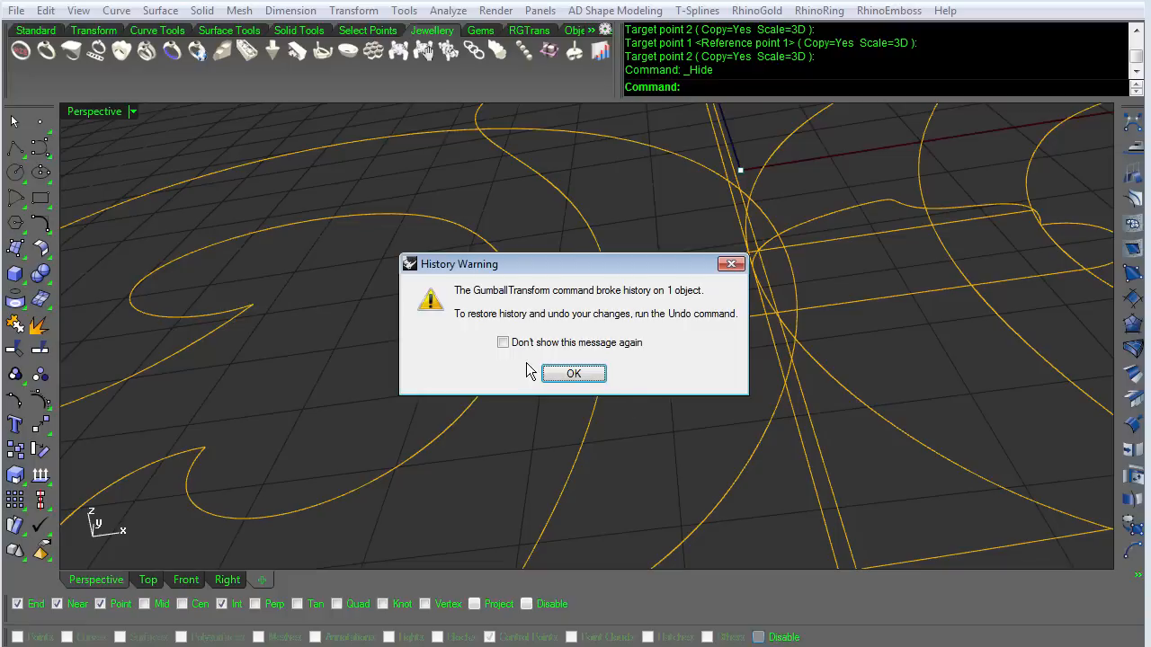
pyautogui.click(572, 372)
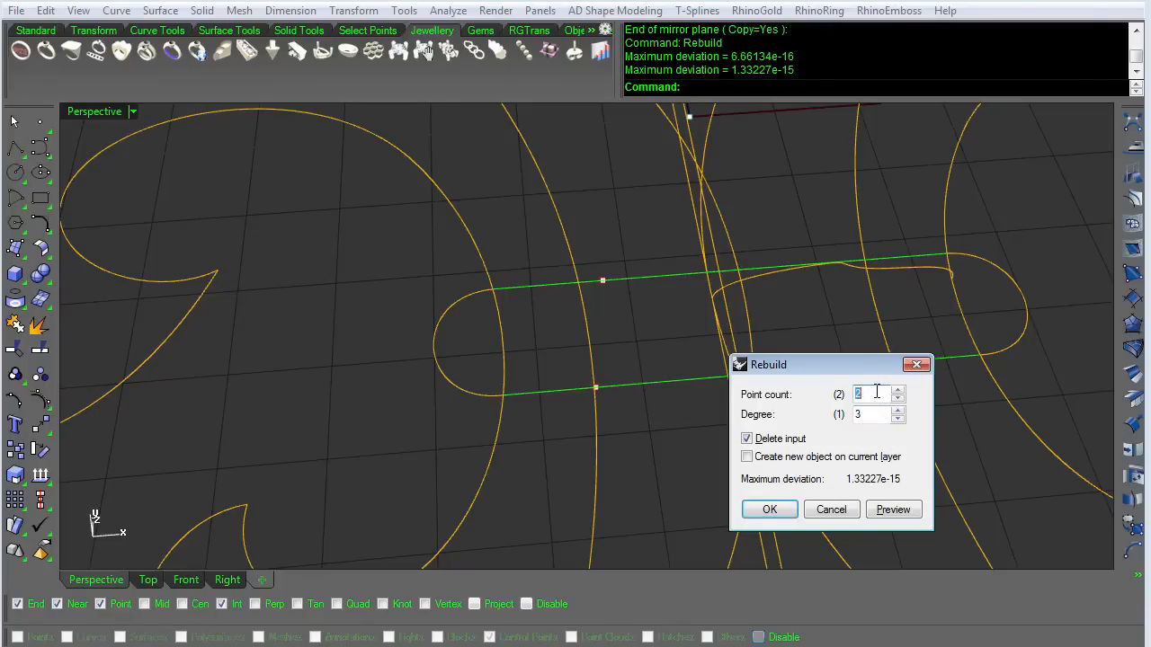
# Rebuild the band profile with 8 points, degree 3, and finish the Sweep2 cross-section selection.
pyautogui.click(769, 508)
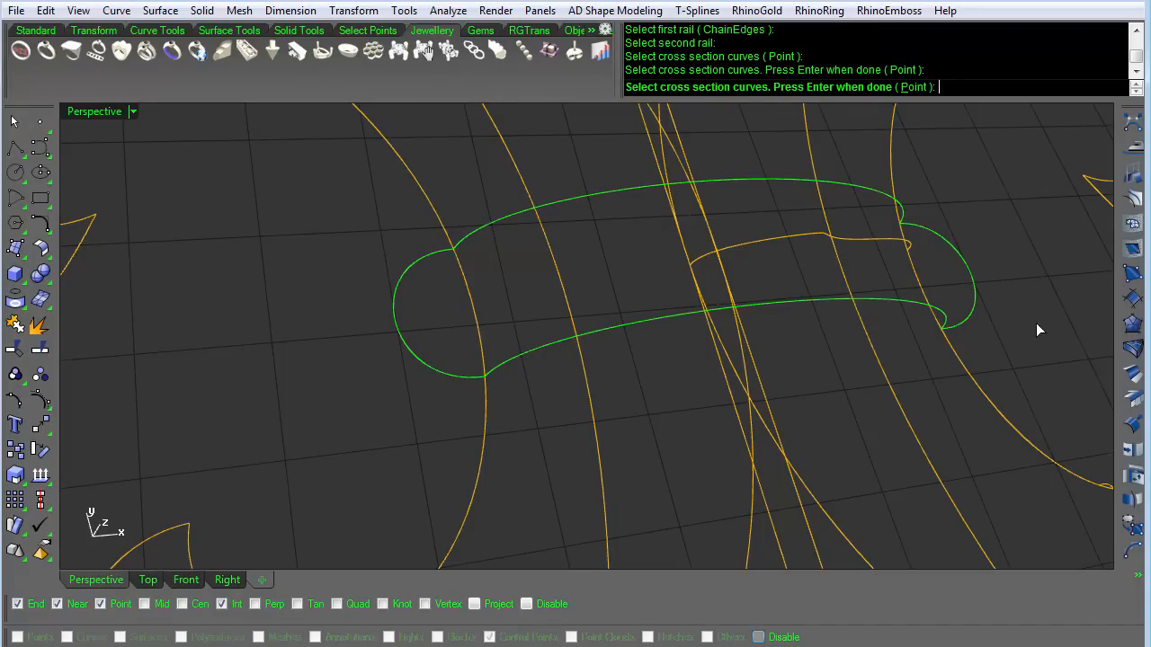
pyautogui.press('Enter')
pyautogui.write('J')
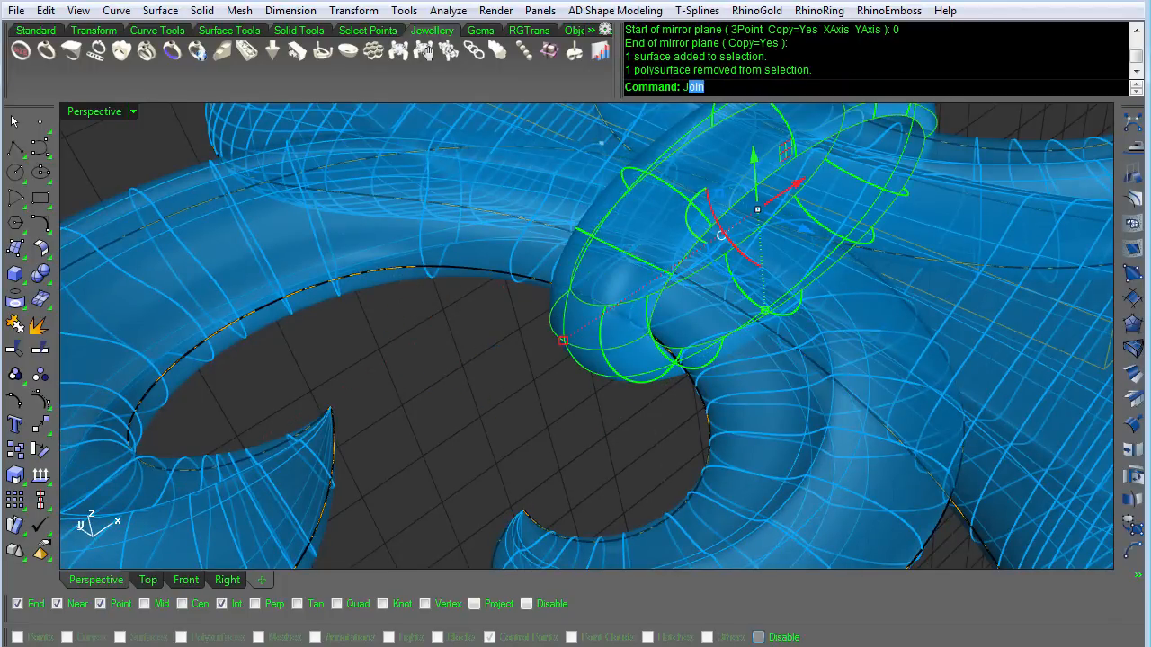
# Join the band halves, cap them into a closed polysurface, and delete the leftover construction curve.
pyautogui.press('enter')
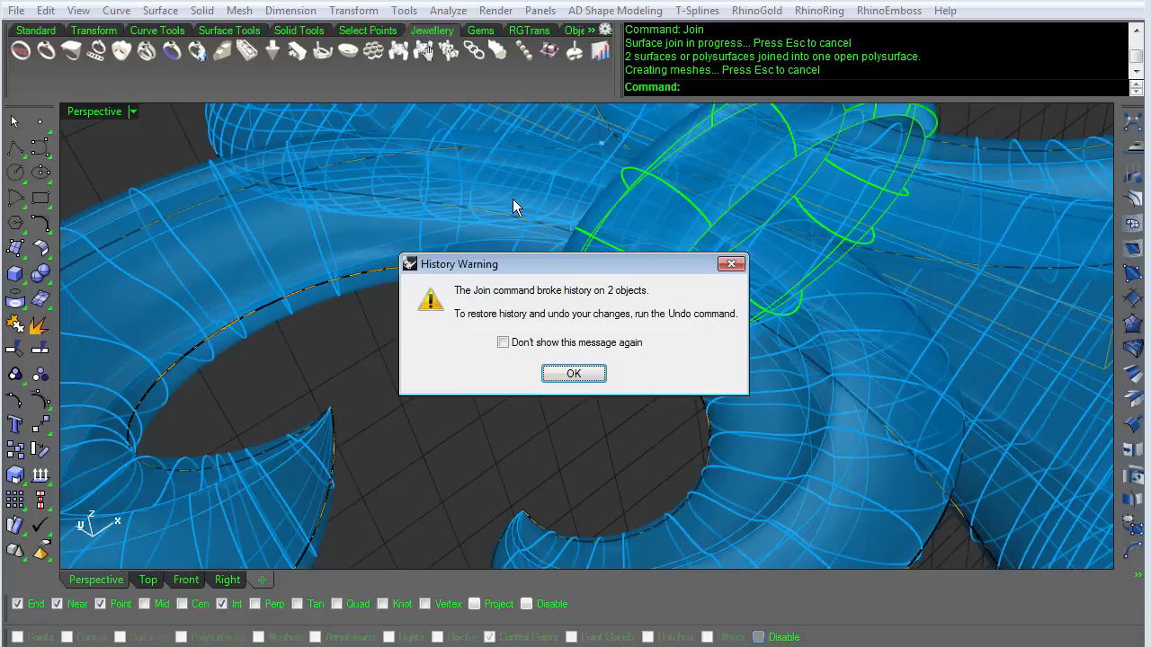
pyautogui.click(574, 373)
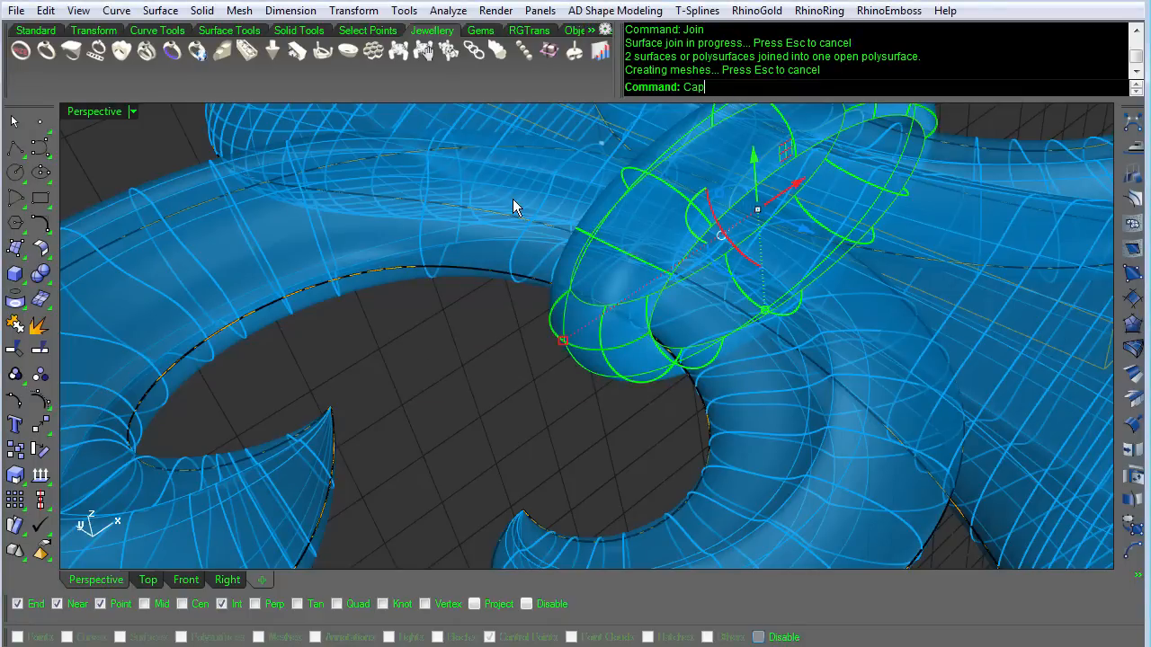
pyautogui.press('enter')
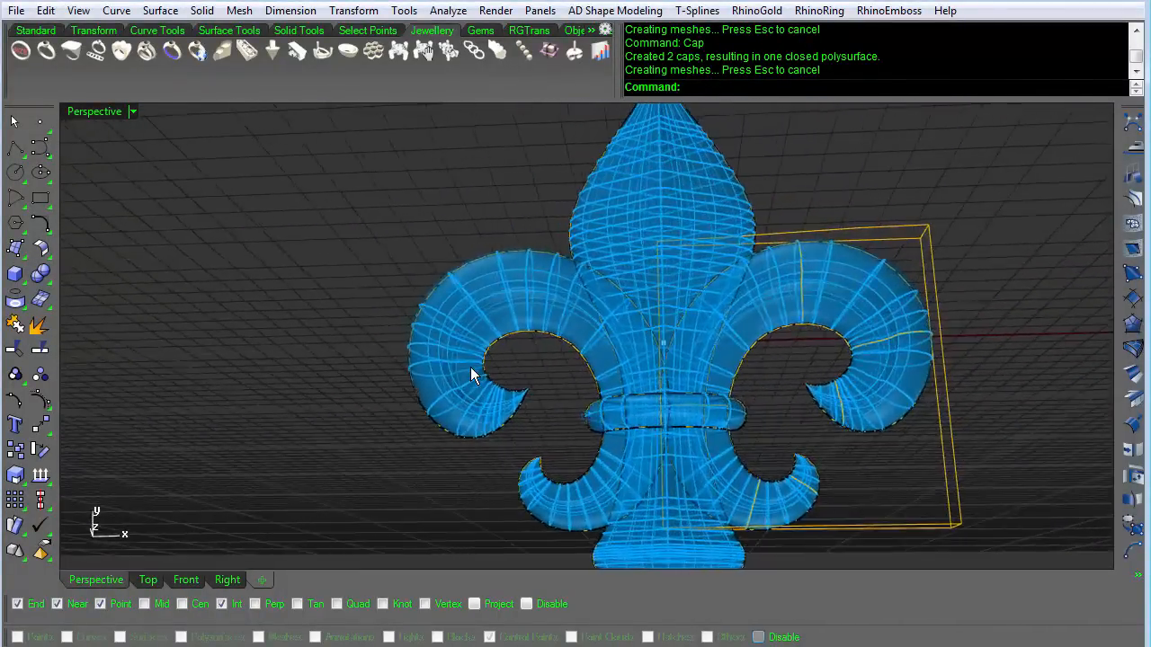
pyautogui.moveTo(477, 377); pyautogui.dragTo(737, 198)
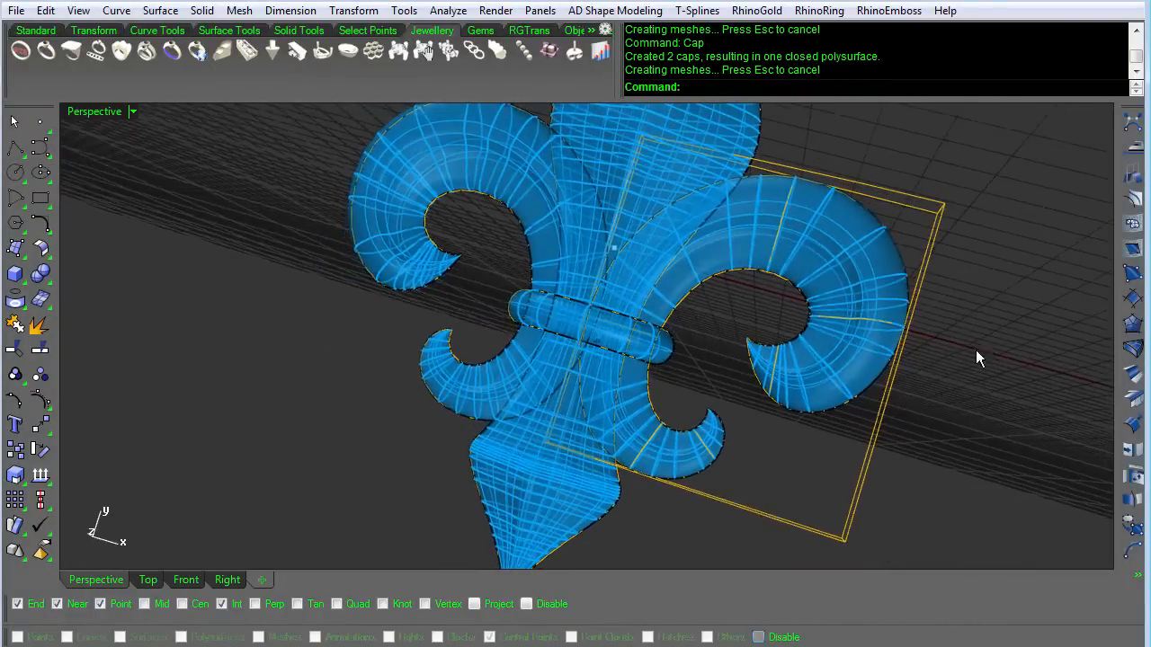
pyautogui.press('Delete')
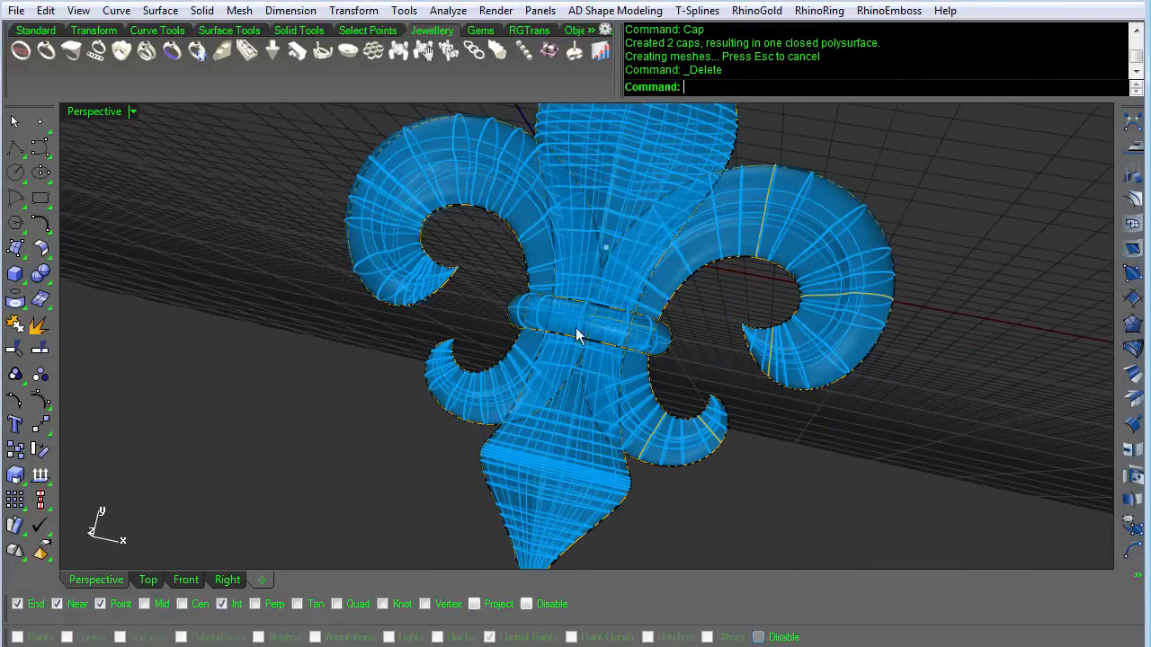
# Set the Perspective viewport to Rendered display to show the fleur-de-lis in gold.
pyautogui.click(94, 112)
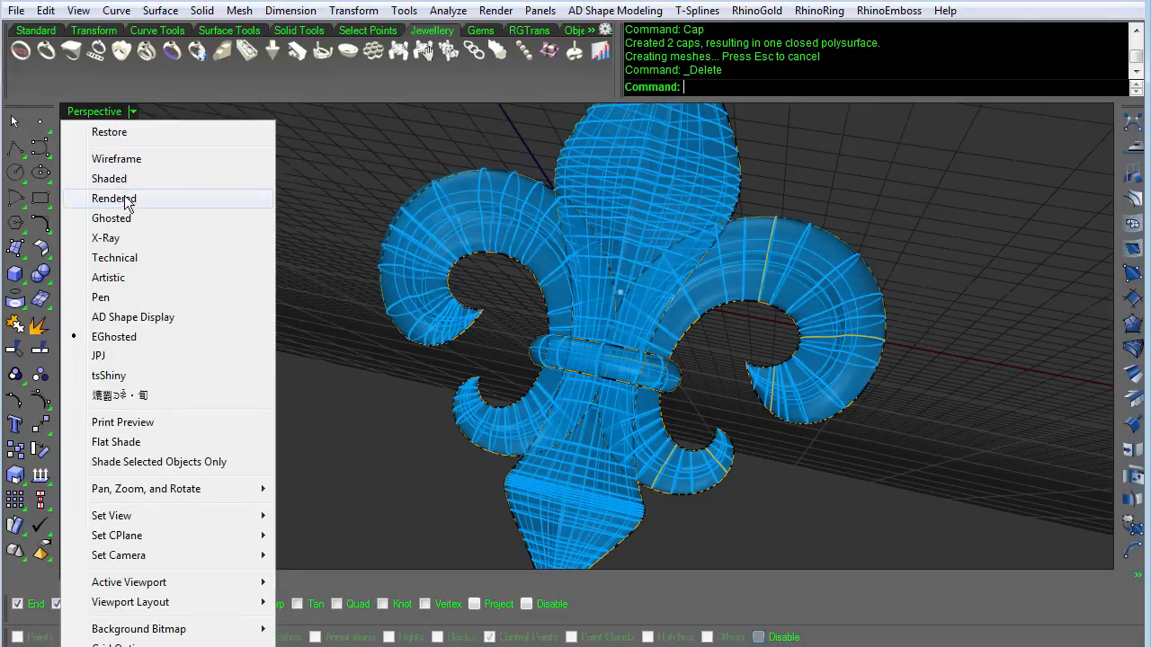
pyautogui.click(113, 197)
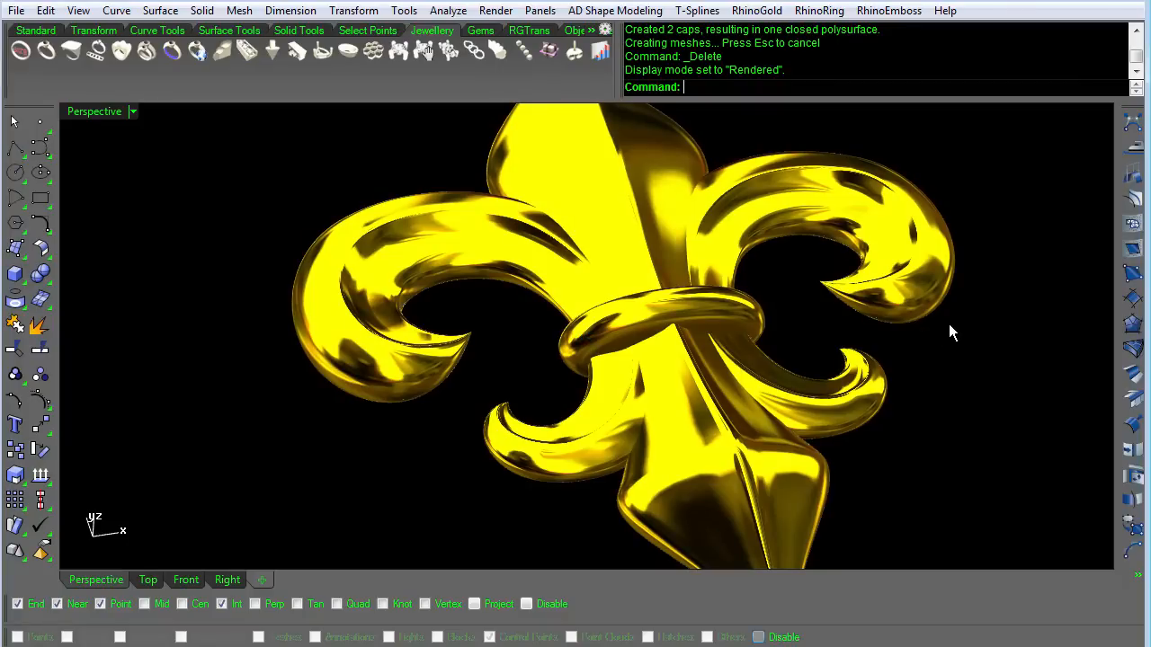
pyautogui.moveTo(1022, 374)
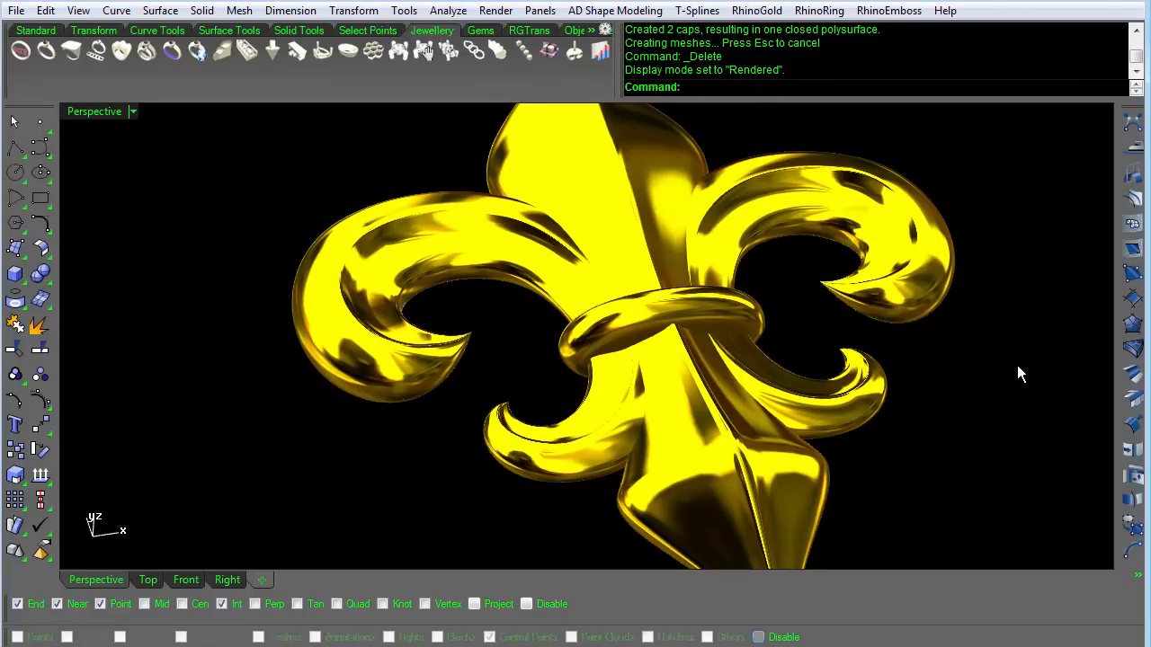